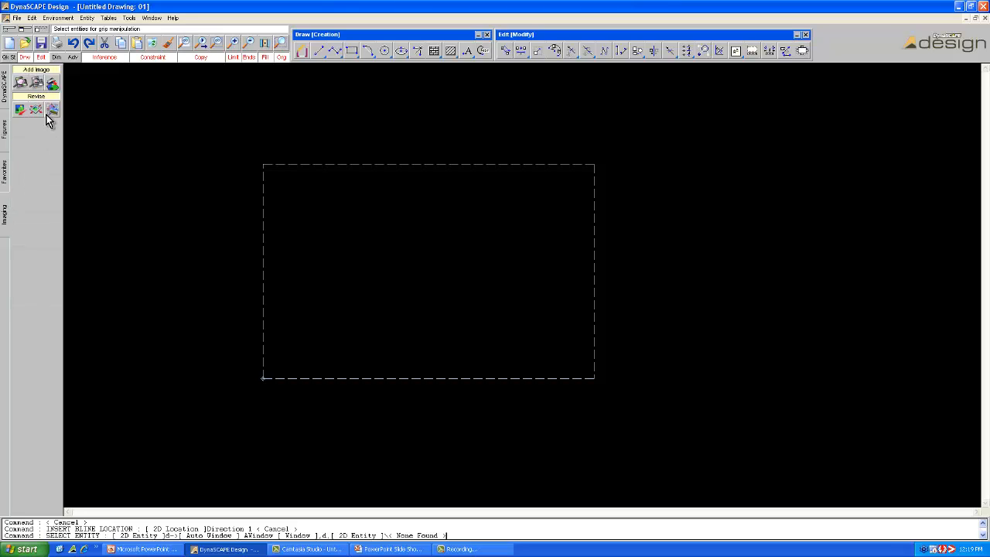
pyautogui.moveTo(52, 85)
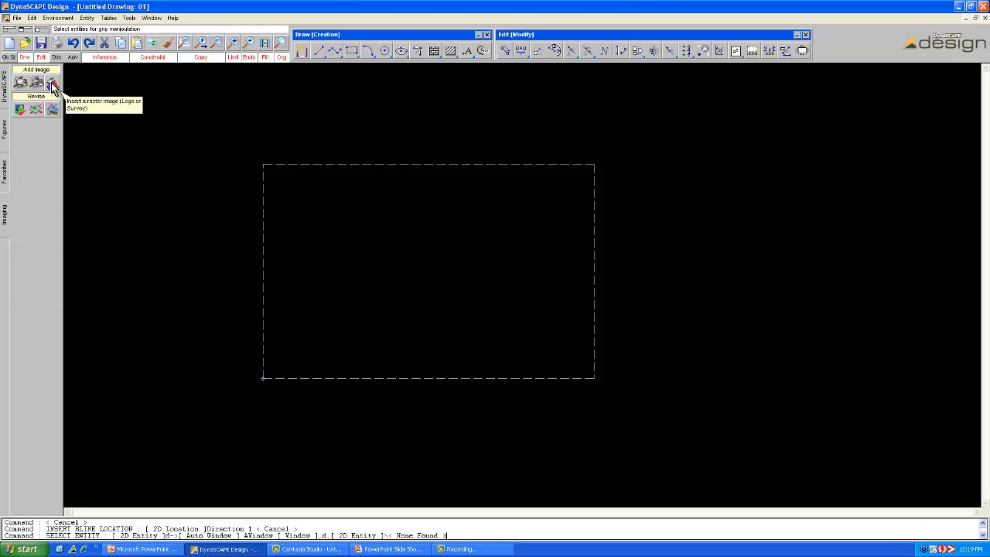
pyautogui.moveTo(49, 79)
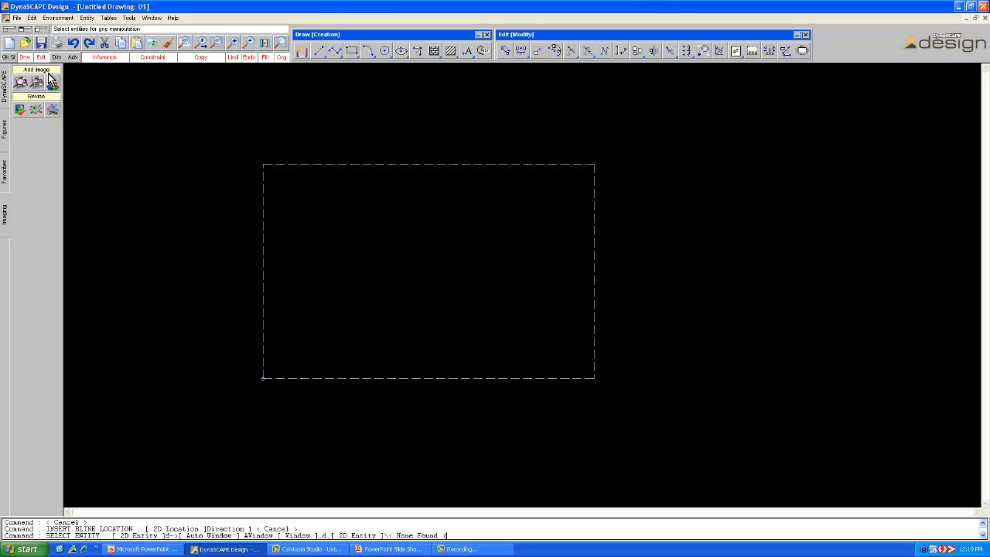
pyautogui.moveTo(52, 83)
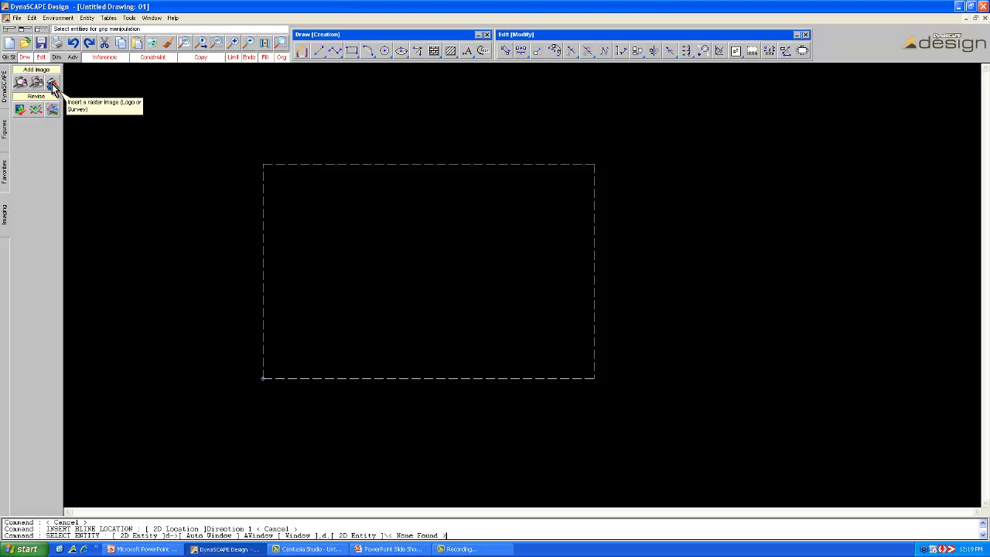
# - Choose LOTPLAN.pdf as the raster image to insert
pyautogui.click(51, 84)
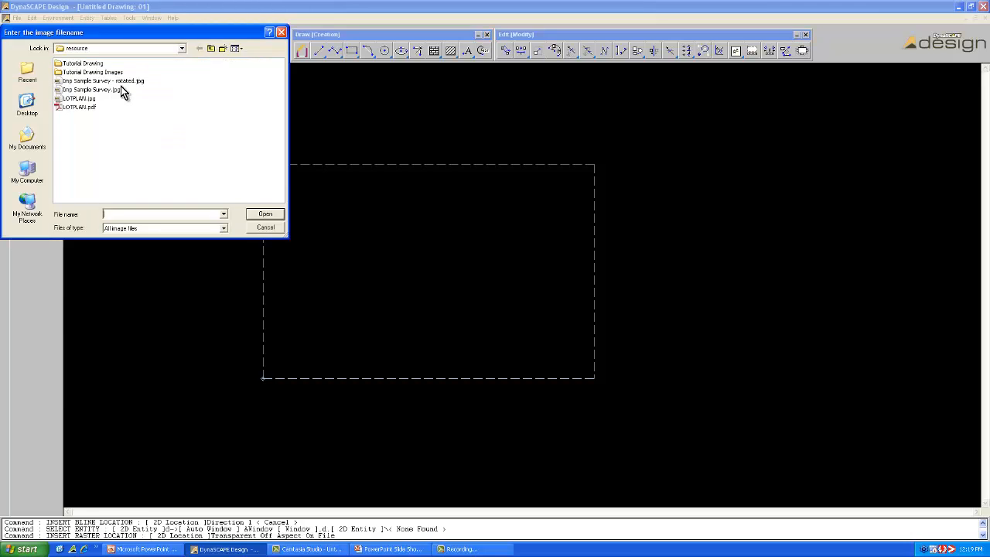
pyautogui.moveTo(91, 116)
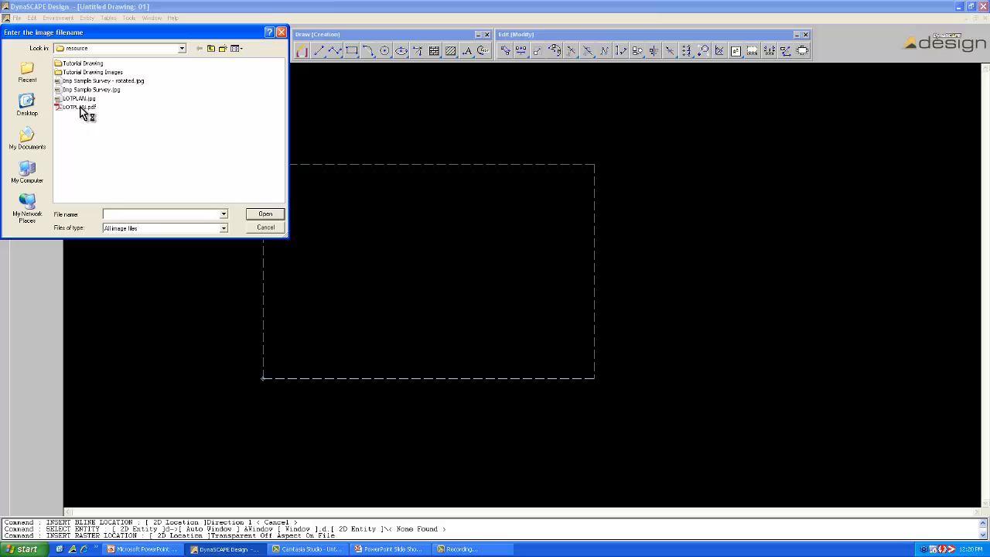
pyautogui.click(77, 107)
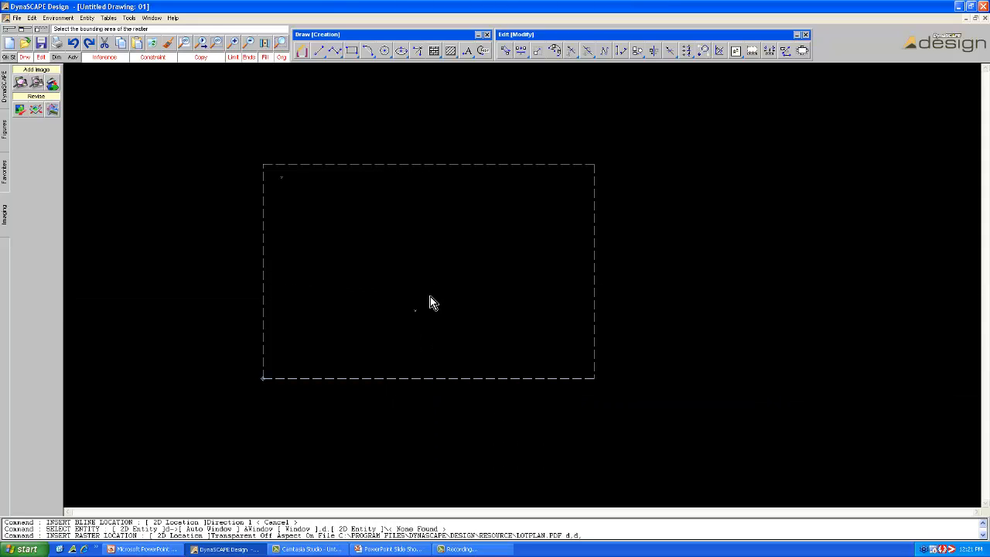
pyautogui.moveTo(415, 268)
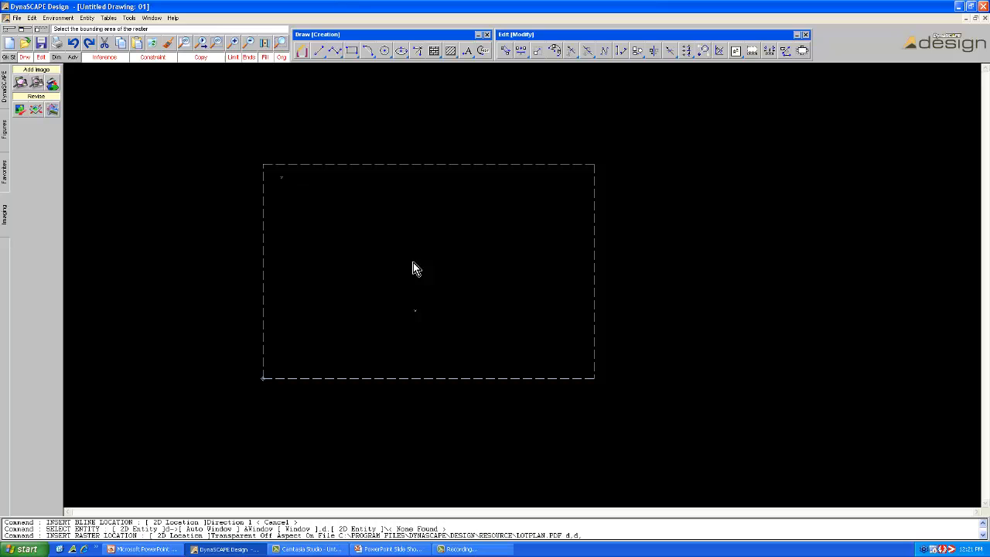
# - Place the LOTPLAN sketch image in the drawing as a background raster
pyautogui.click(412, 262)
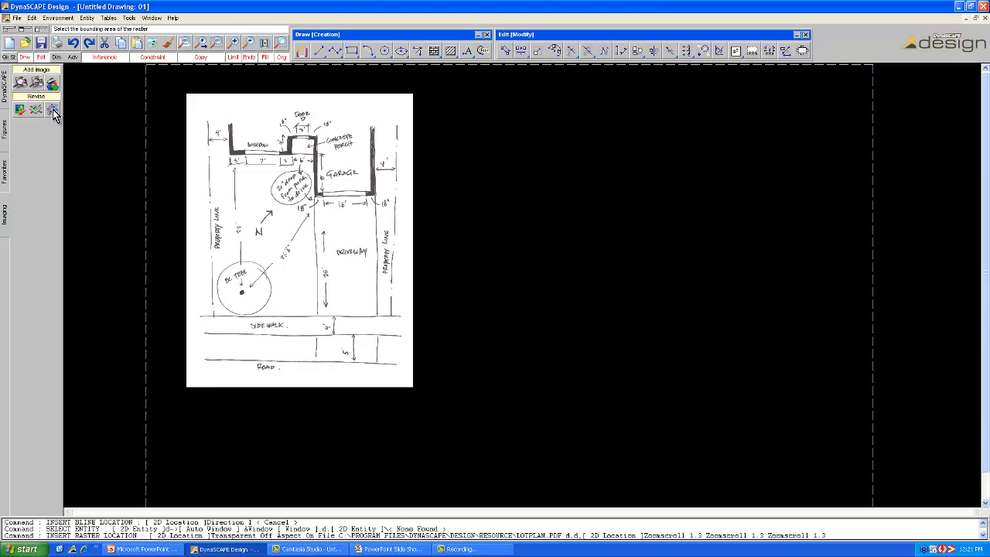
pyautogui.moveTo(52, 109)
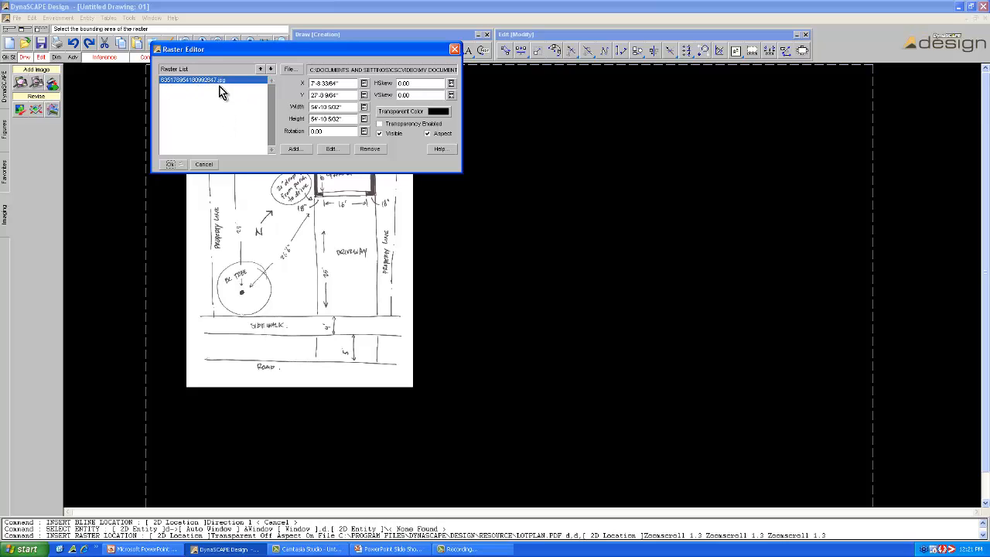
pyautogui.moveTo(283, 99)
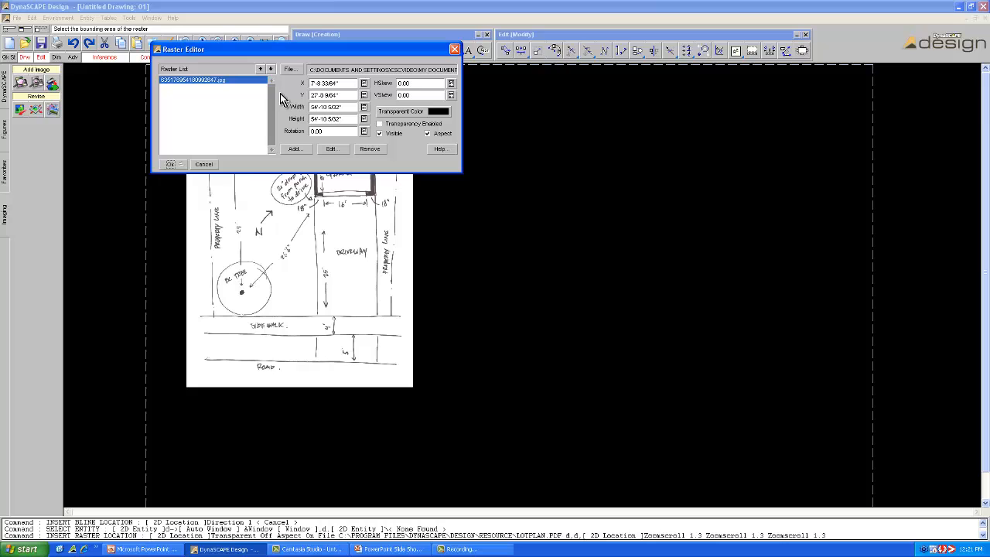
pyautogui.moveTo(298, 107)
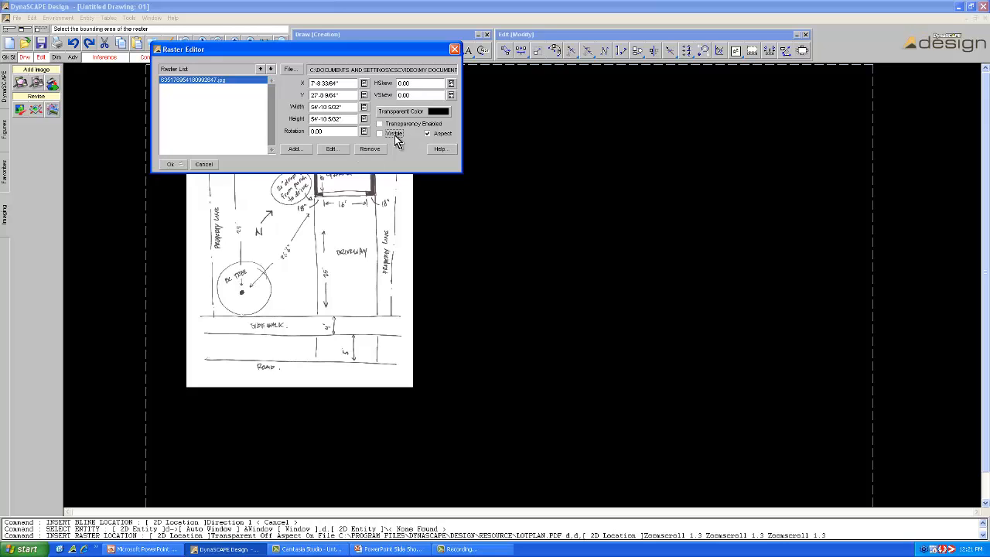
pyautogui.moveTo(370, 149)
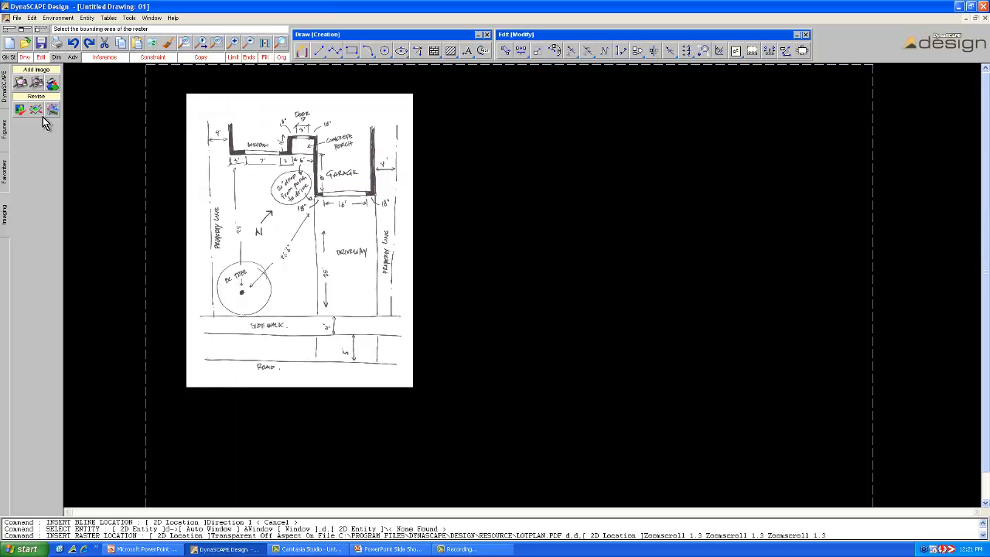
# - Abandon rescaling the LOTPLAN image and remove it from the drawing
pyautogui.click(37, 109)
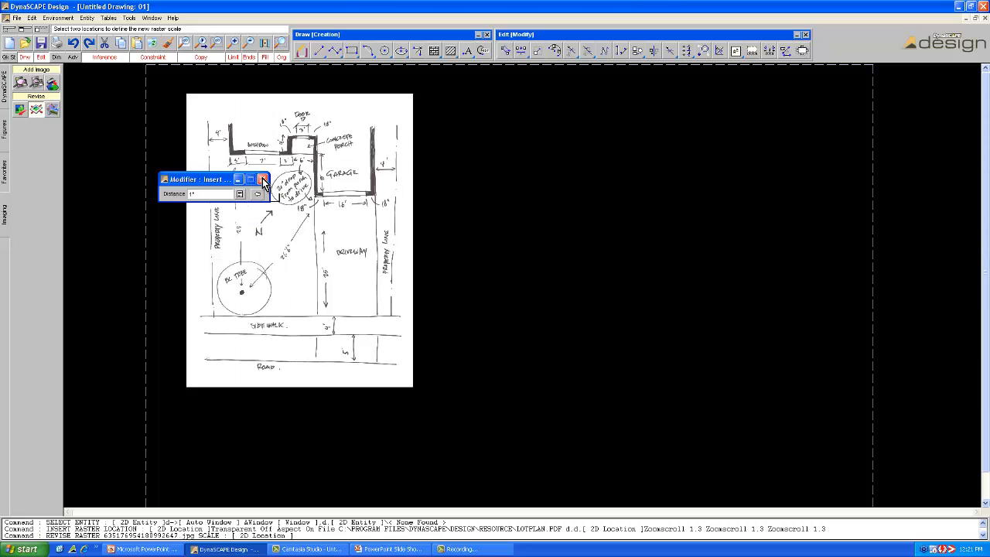
pyautogui.click(263, 179)
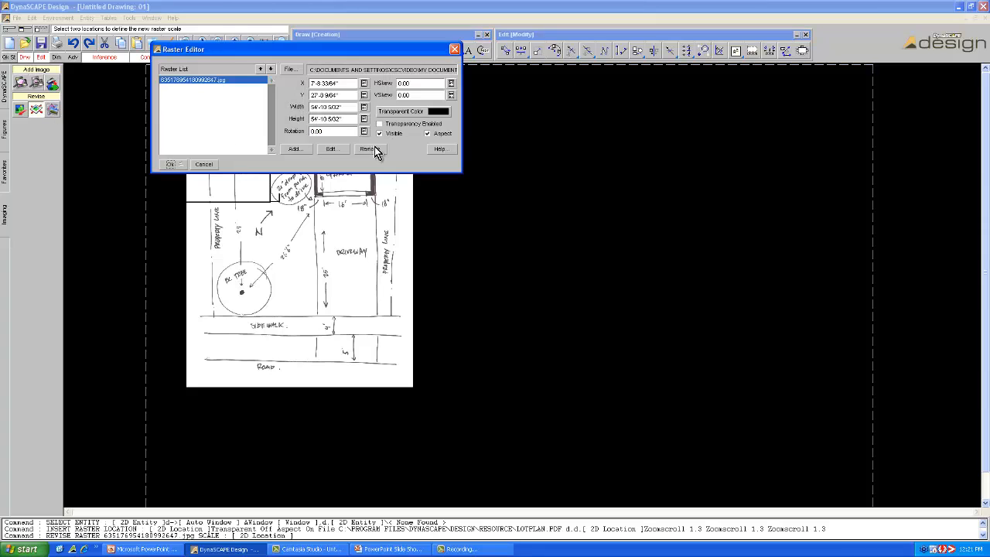
pyautogui.click(365, 149)
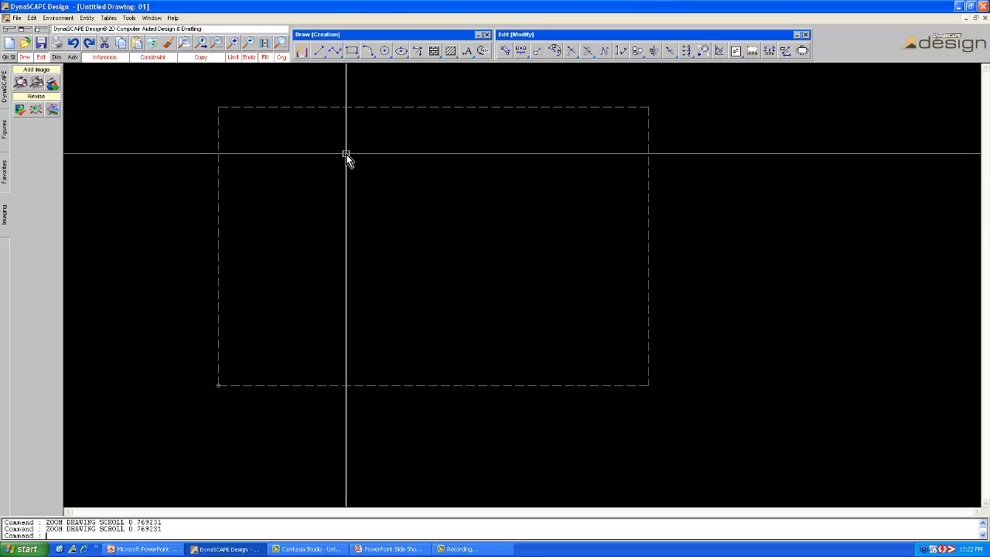
pyautogui.moveTo(365, 75)
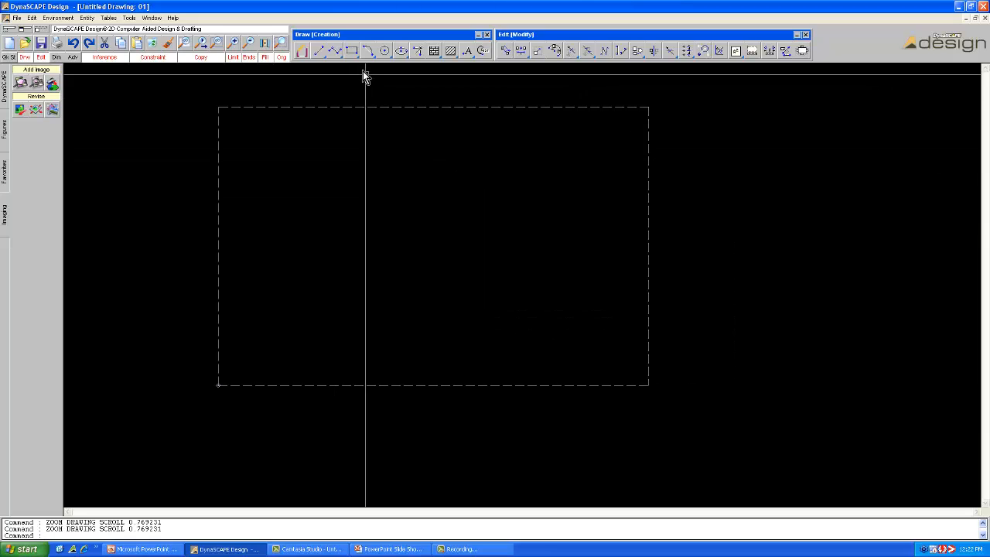
pyautogui.moveTo(302, 51)
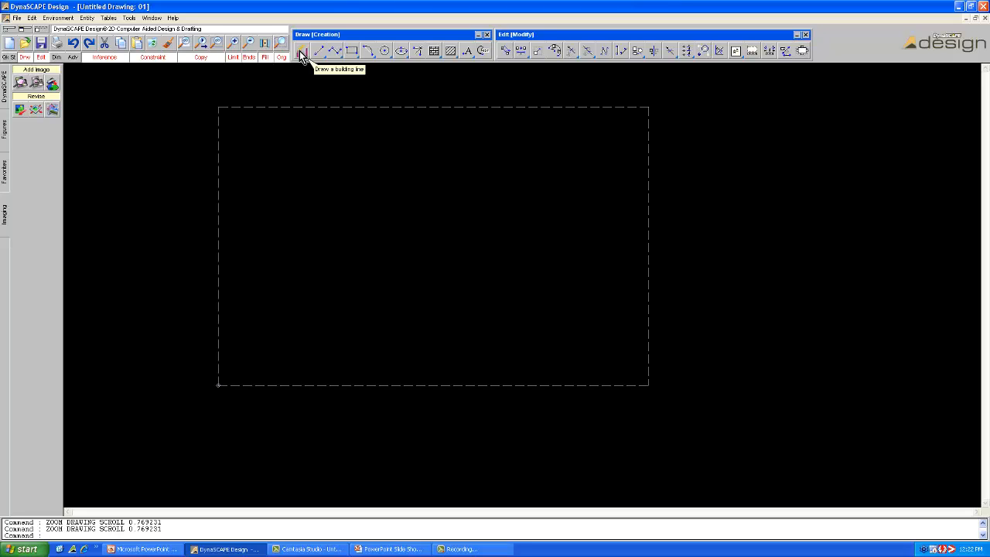
pyautogui.click(303, 50)
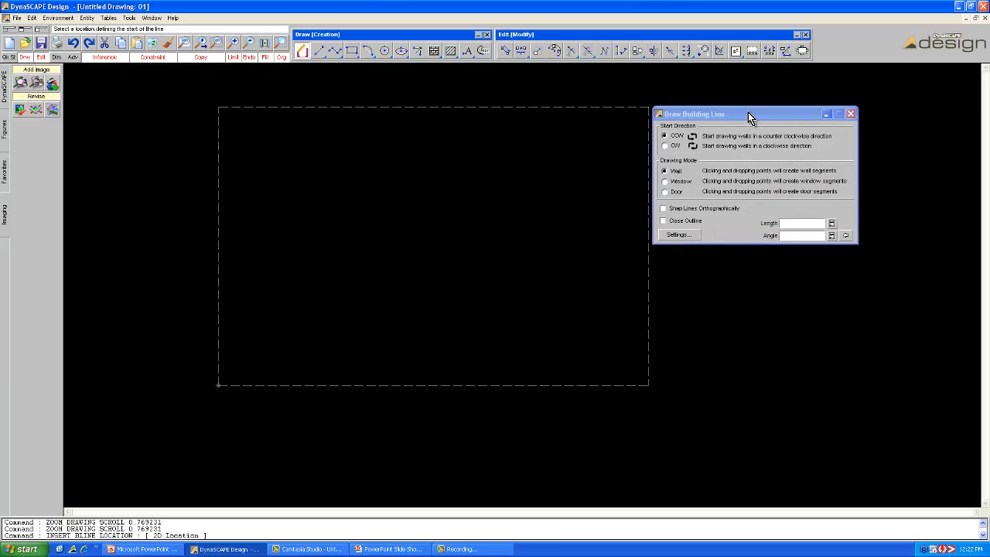
pyautogui.moveTo(747, 114); pyautogui.dragTo(760, 113)
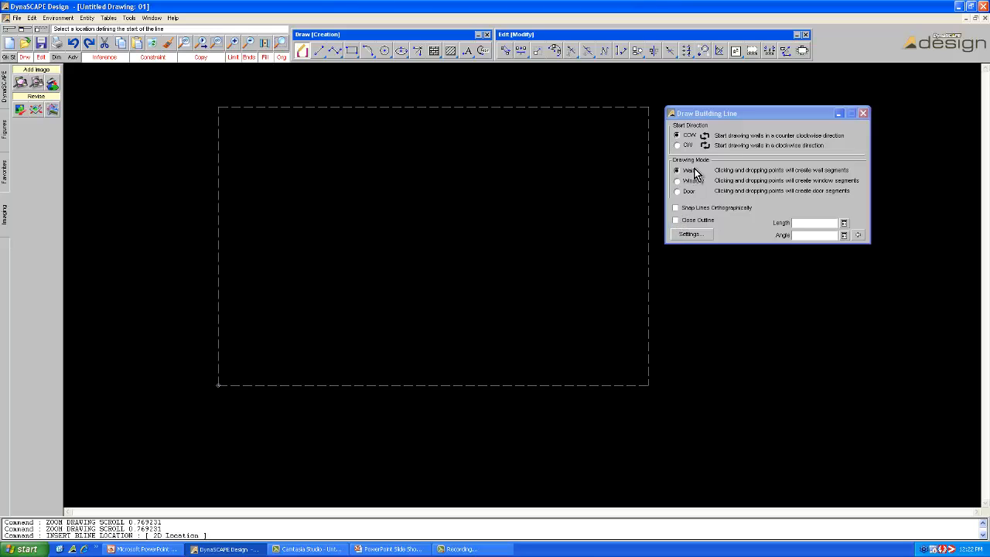
pyautogui.click(678, 146)
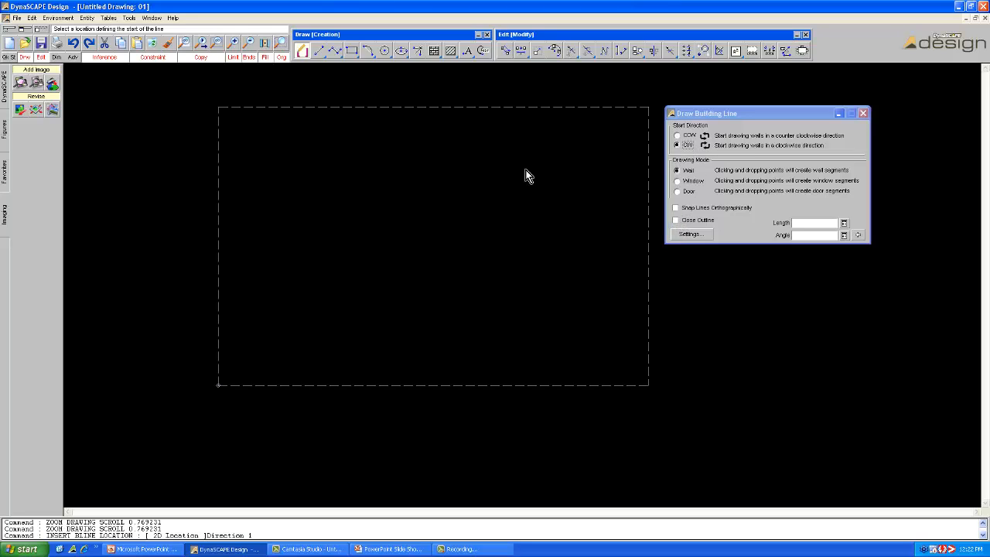
pyautogui.moveTo(344, 219)
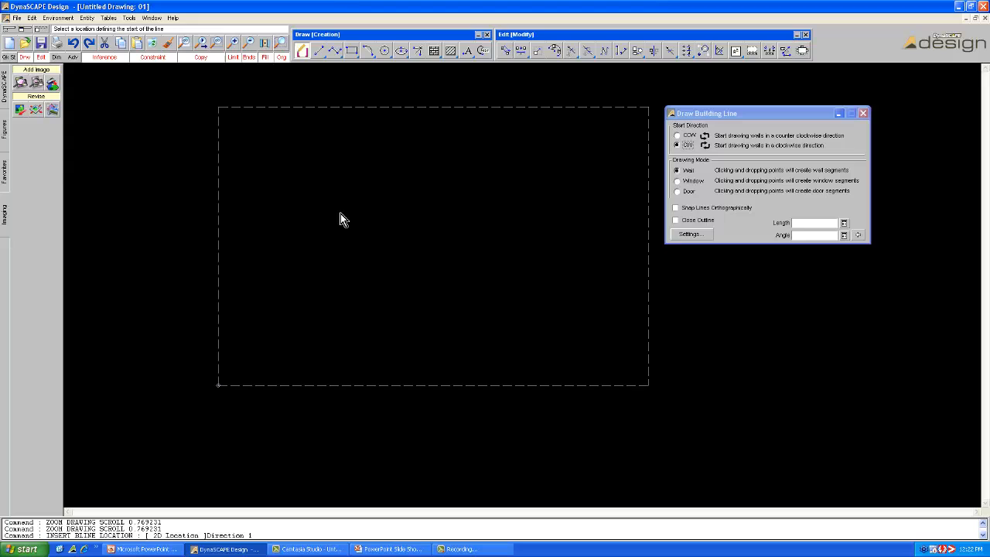
pyautogui.moveTo(299, 199)
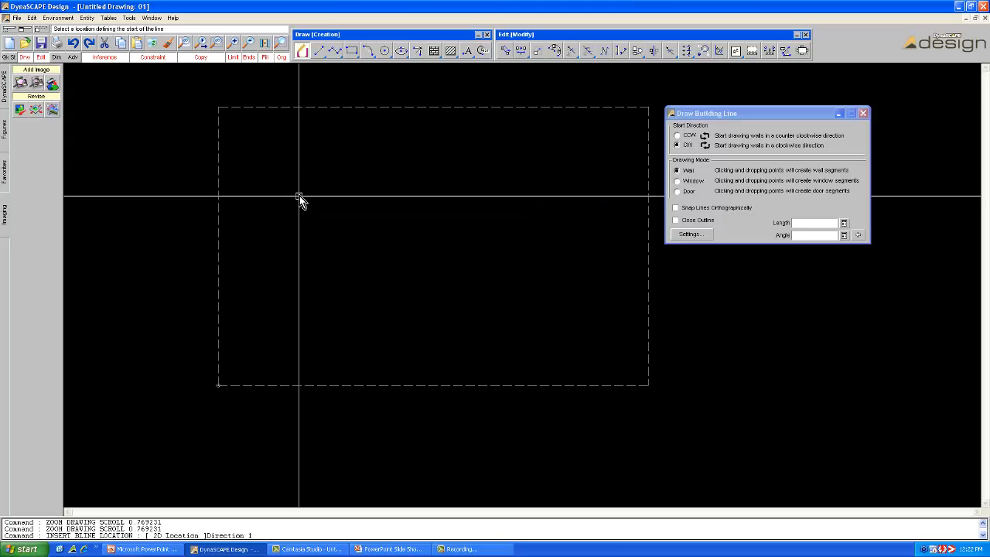
pyautogui.click(300, 196)
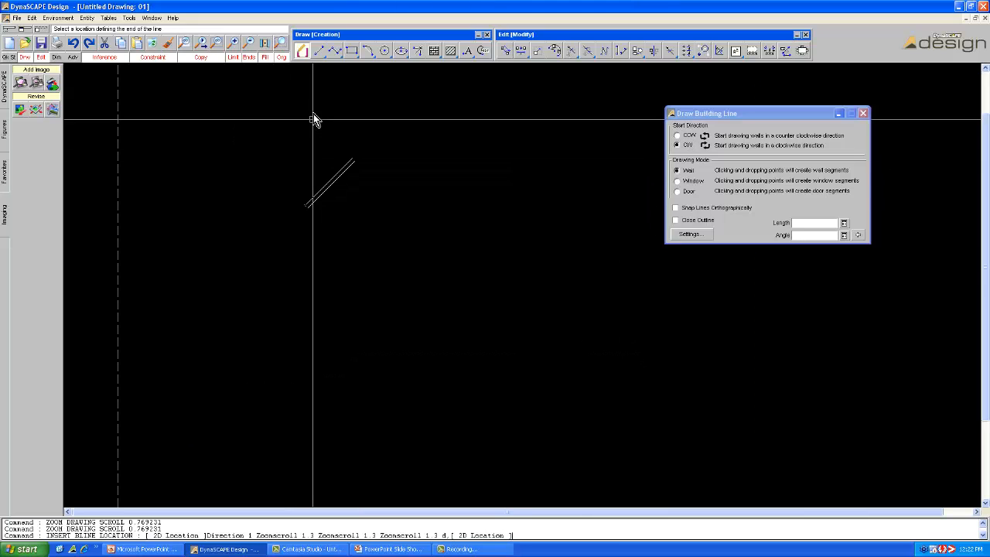
pyautogui.click(518, 73)
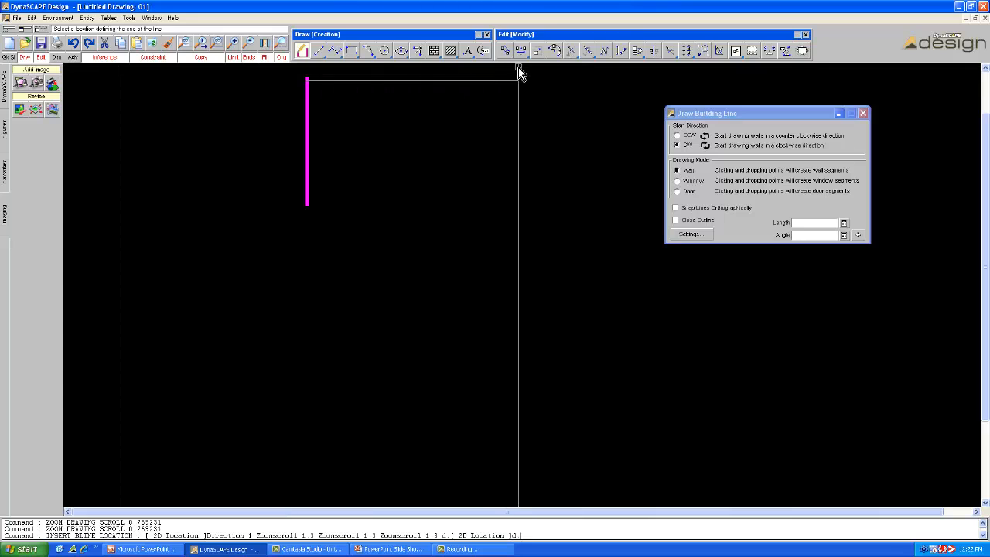
pyautogui.click(580, 78)
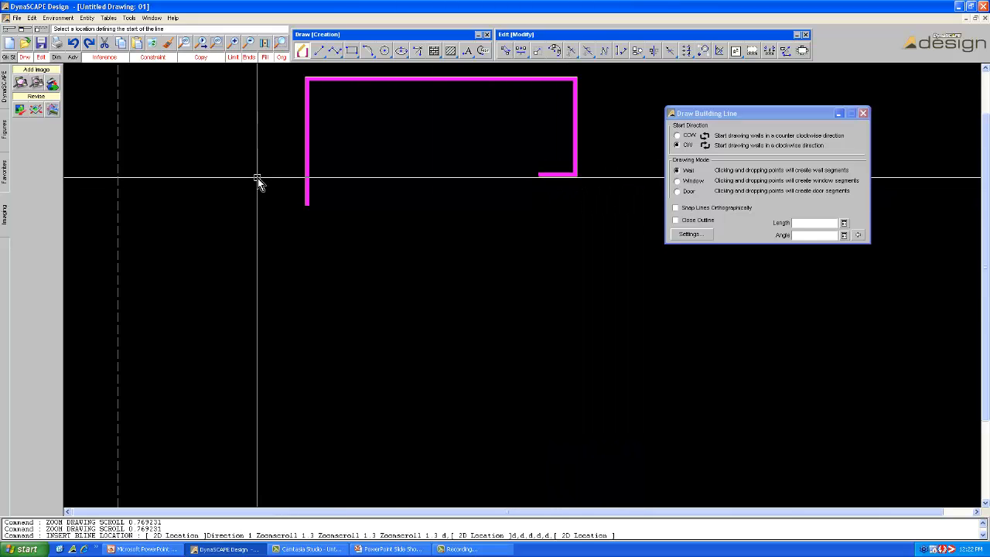
pyautogui.moveTo(367, 195)
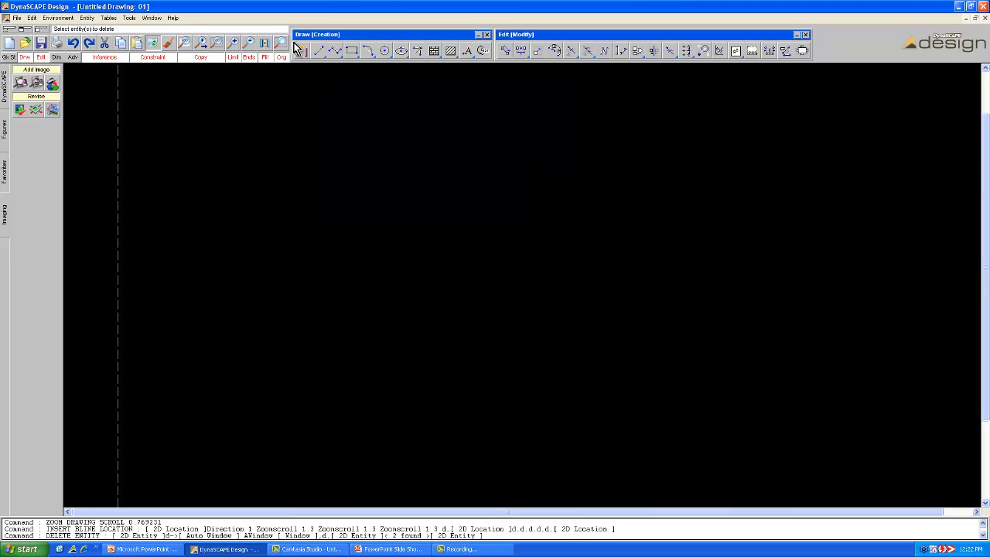
# - Draw an angled-corner building outline with automatic closing turned on
pyautogui.click(300, 49)
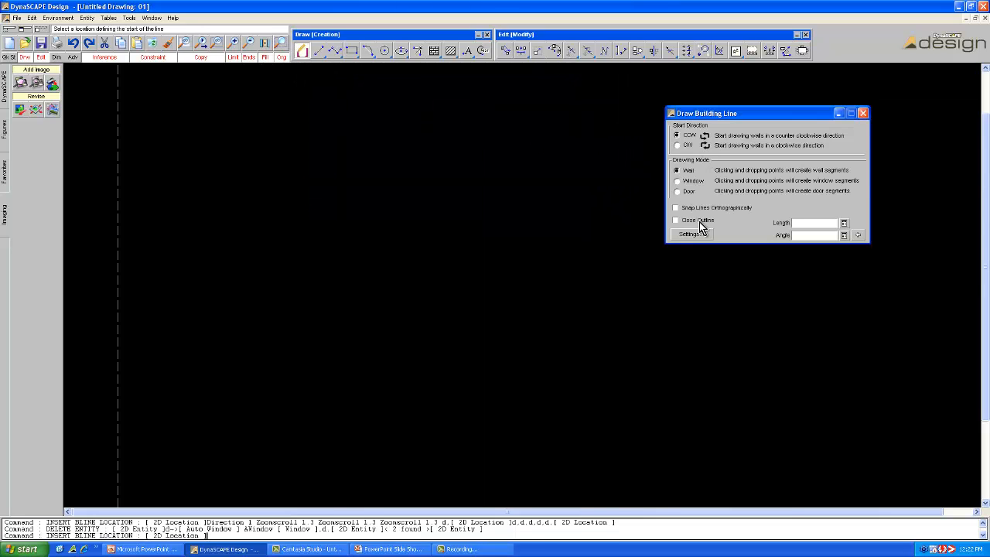
pyautogui.click(675, 220)
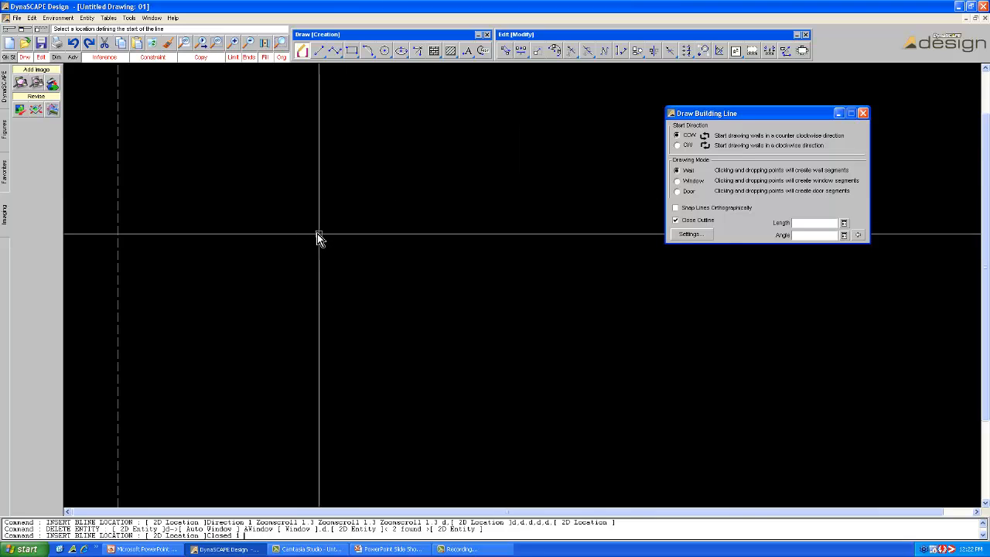
pyautogui.moveTo(681, 146)
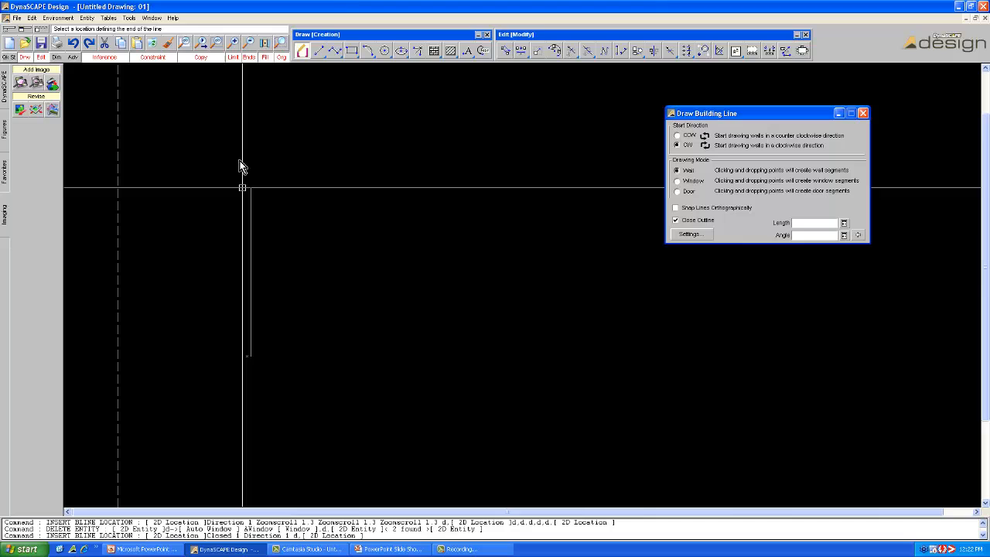
pyautogui.click(474, 190)
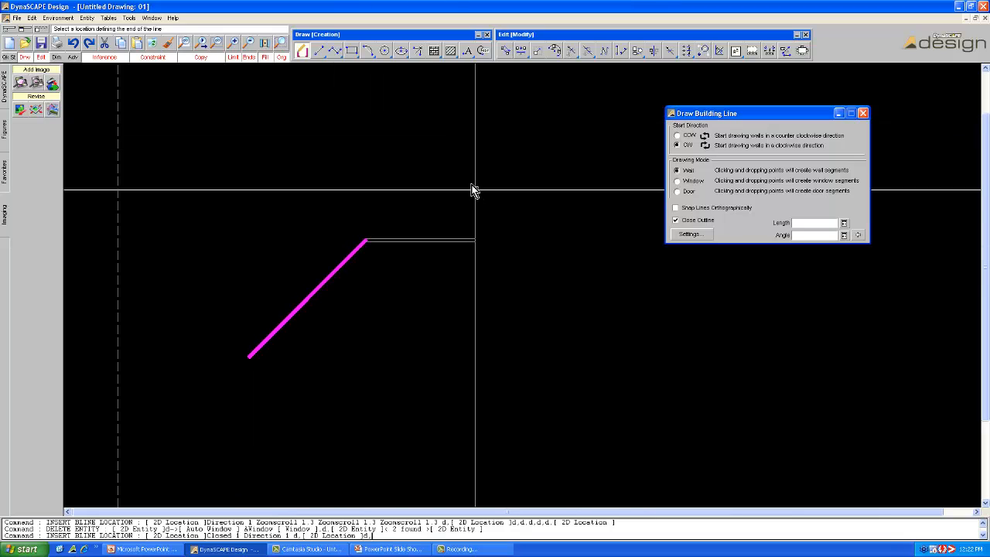
pyautogui.click(447, 424)
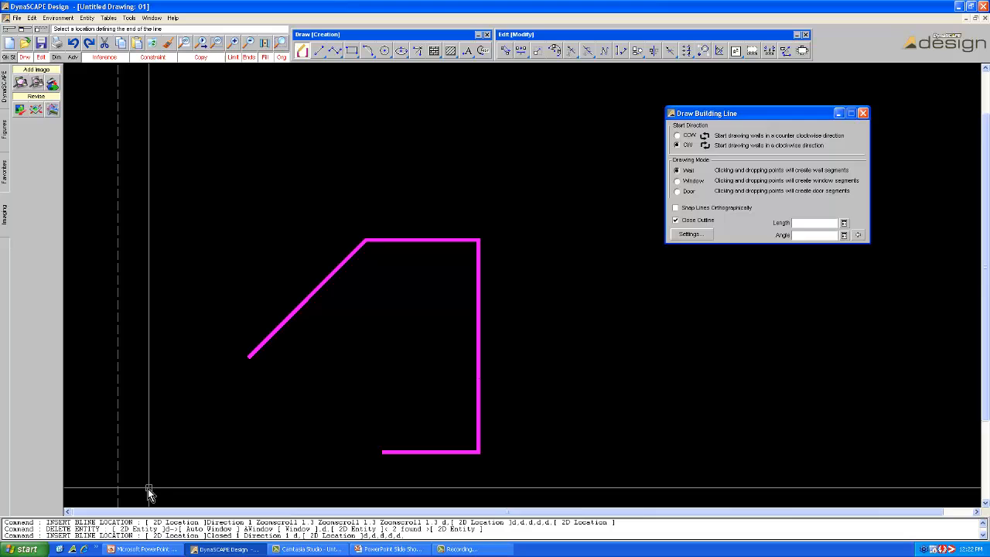
pyautogui.click(196, 358)
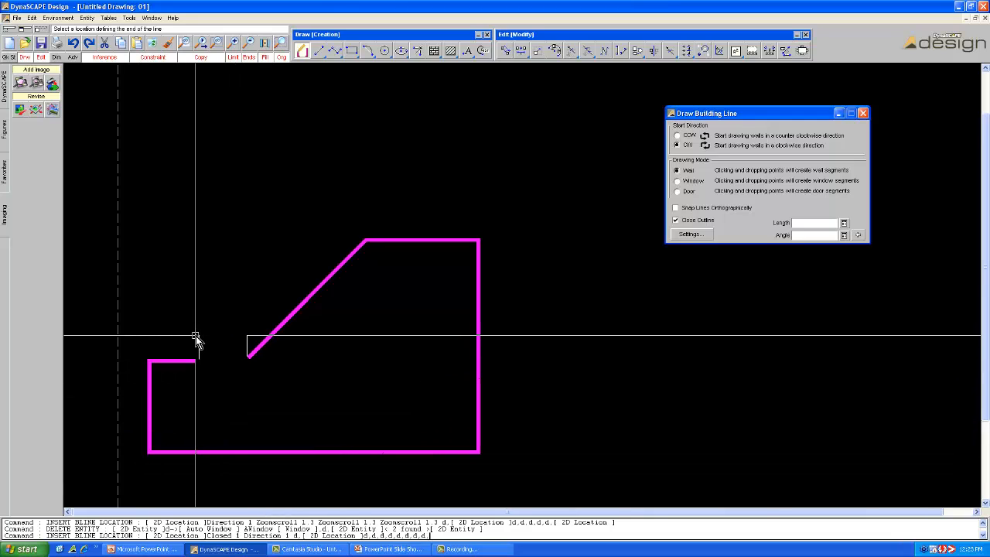
pyautogui.click(174, 379)
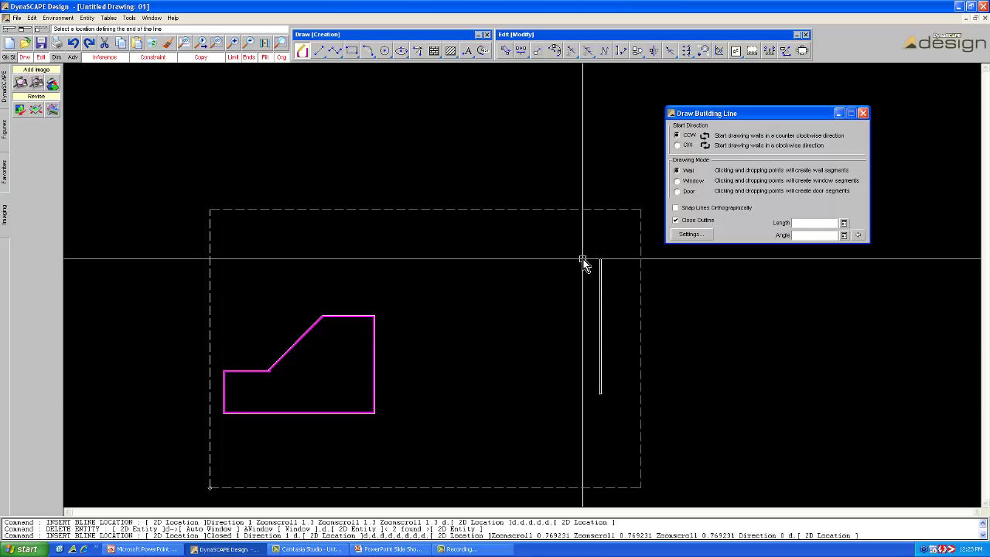
# - Draw a second, square building outline and toggle Close Outline off and on
pyautogui.click(438, 375)
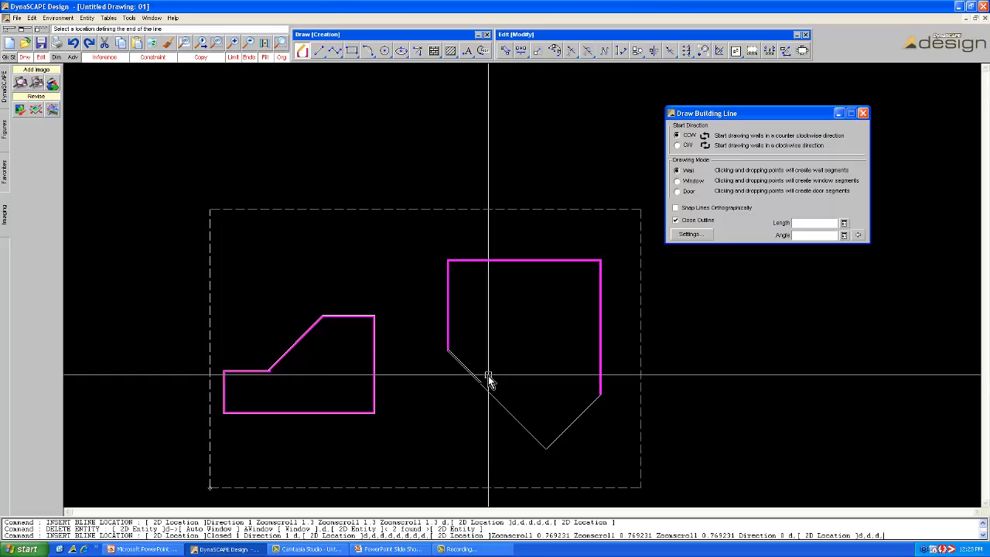
pyautogui.click(463, 406)
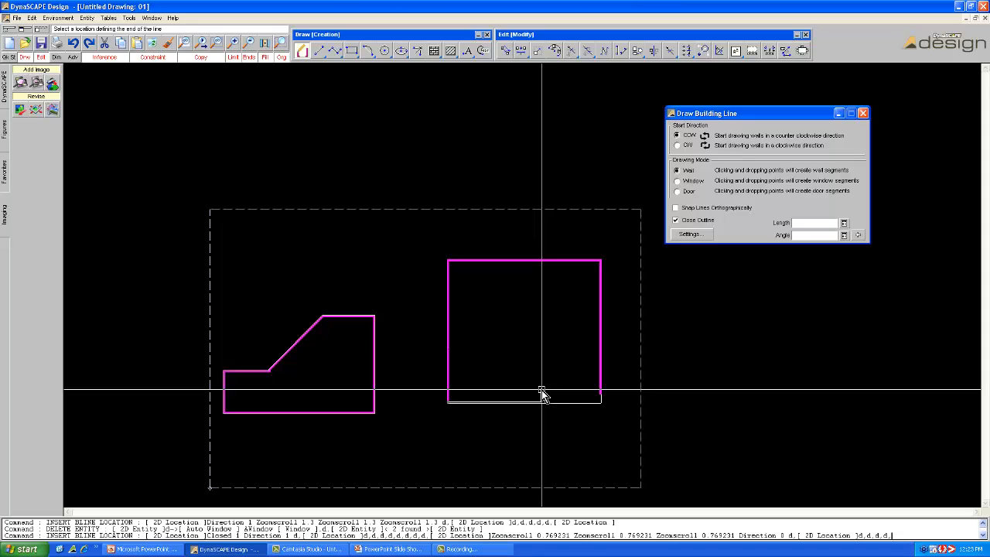
pyautogui.click(541, 393)
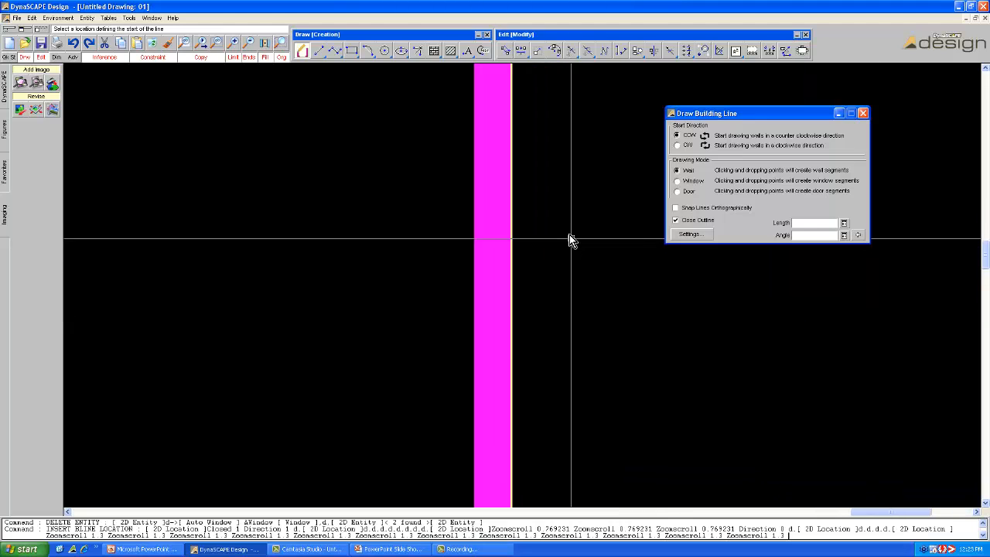
pyautogui.moveTo(521, 201)
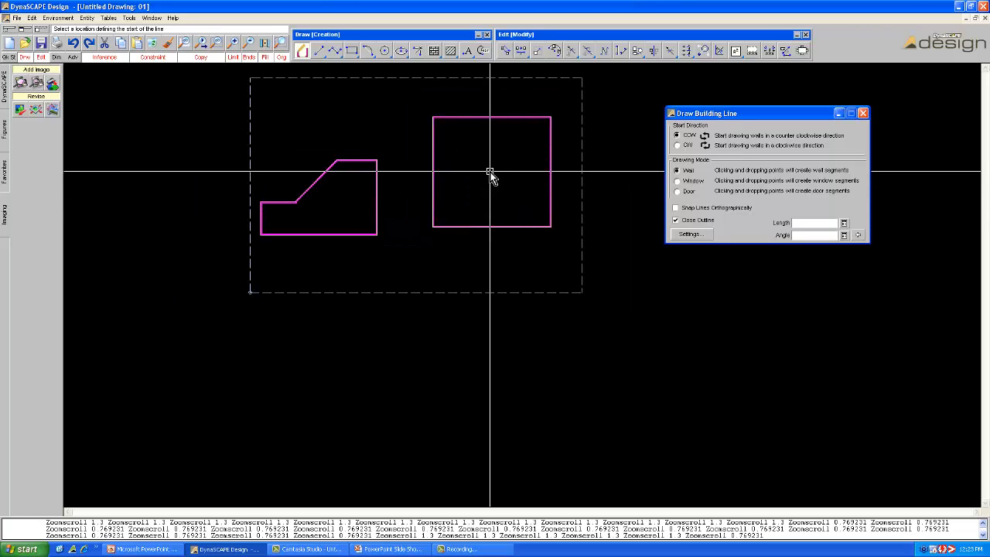
pyautogui.click(675, 219)
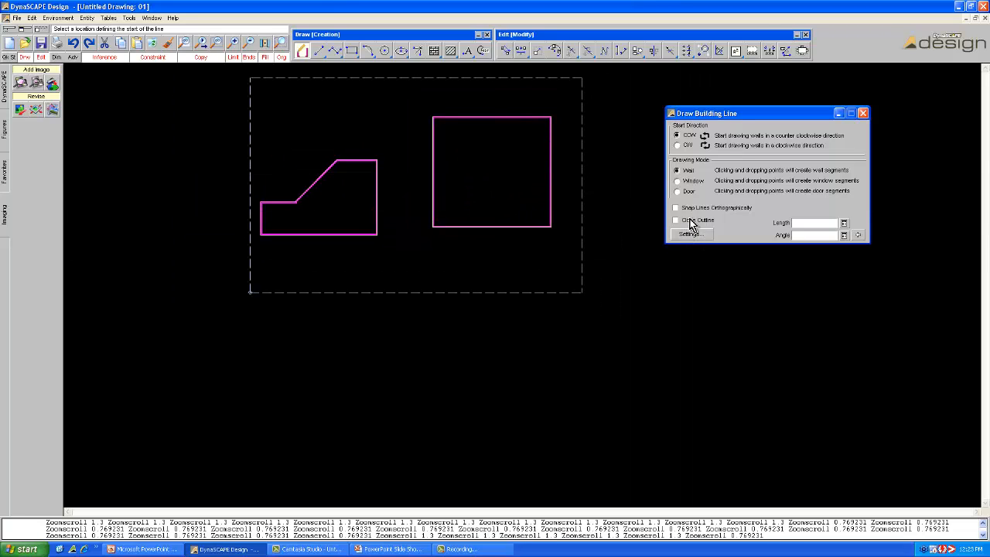
pyautogui.click(676, 220)
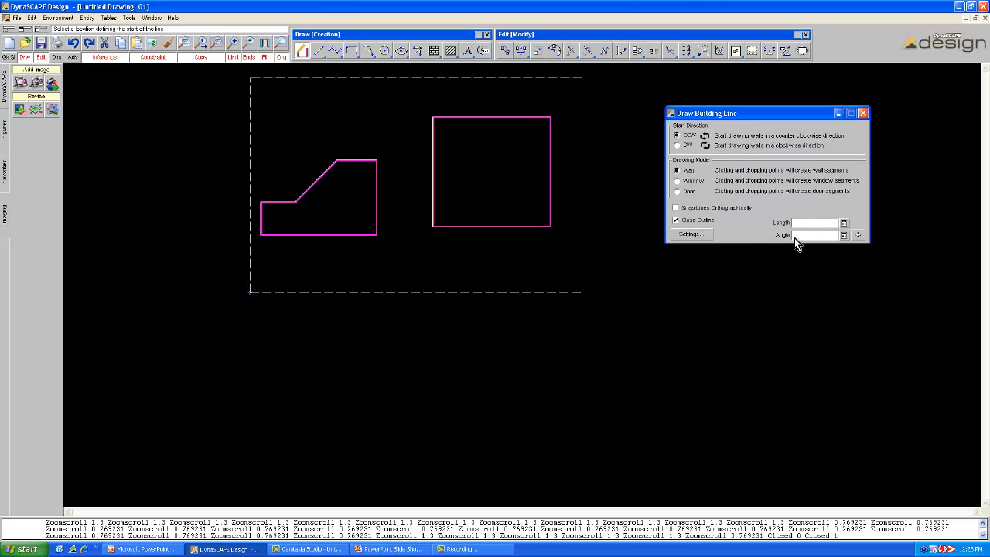
pyautogui.moveTo(652, 167)
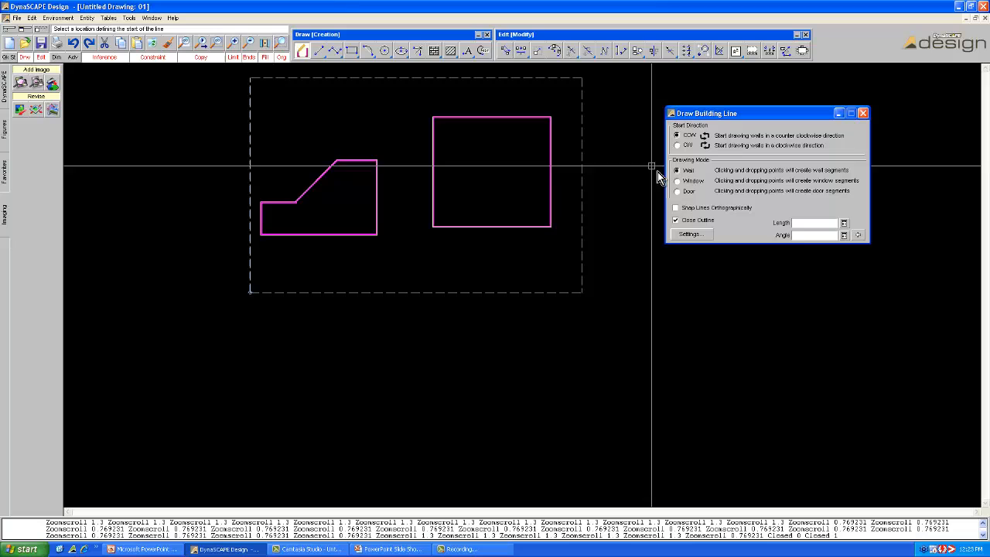
pyautogui.moveTo(696, 185)
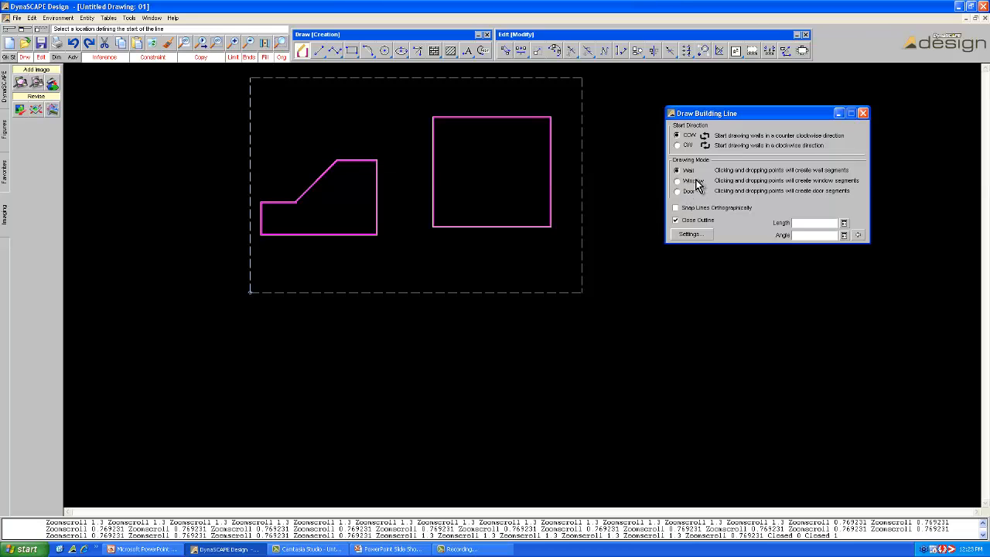
pyautogui.moveTo(427, 148)
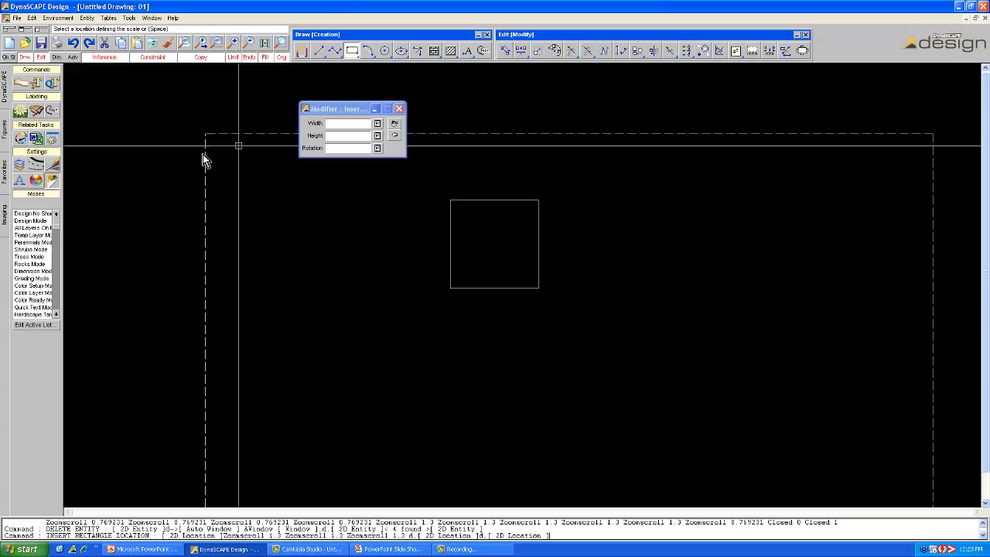
# - Bring up the Figures library of architectural accessories
pyautogui.click(4, 128)
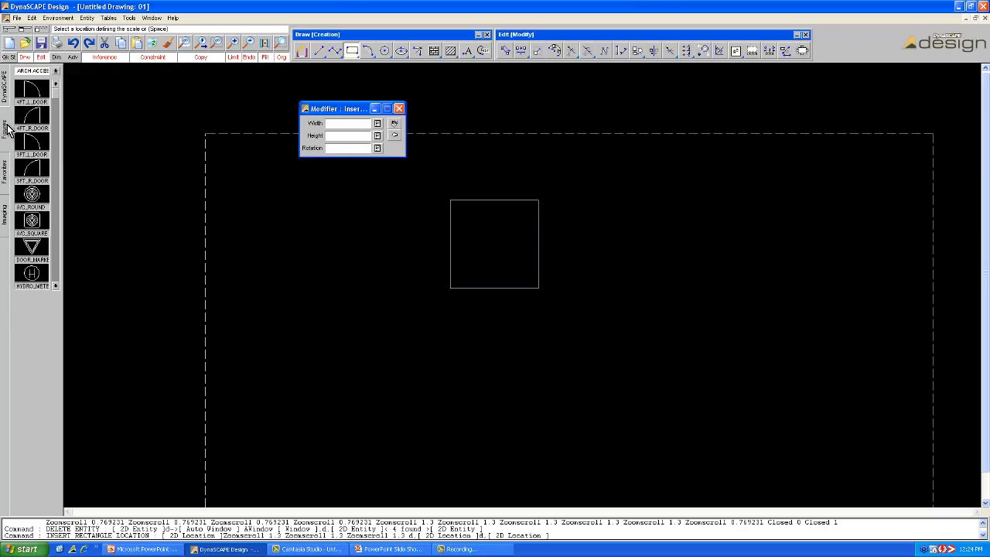
# - Fill the square patio with the TUMBLED_A stone hatch and close the hatch settings
pyautogui.click(31, 71)
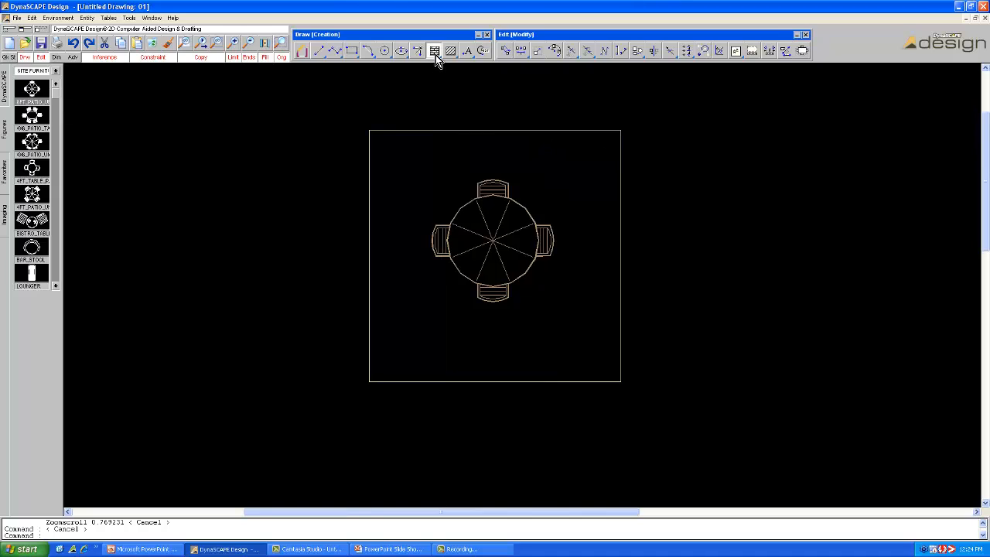
pyautogui.click(434, 50)
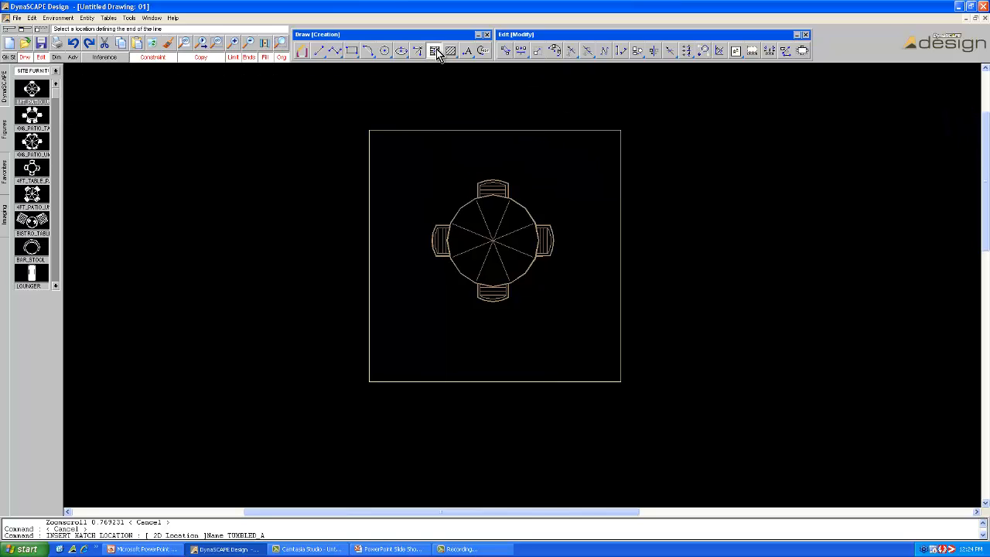
pyautogui.click(434, 50)
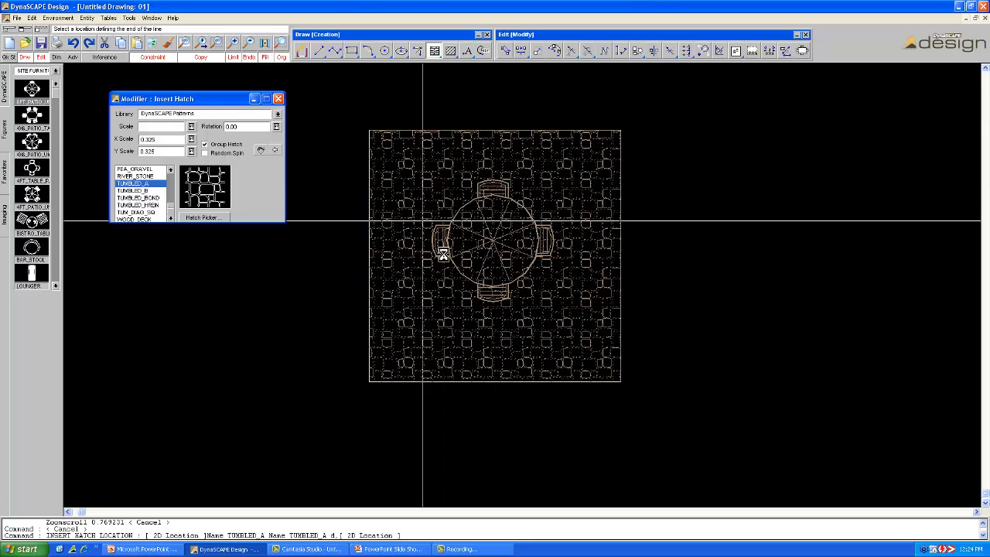
pyautogui.moveTo(549, 242)
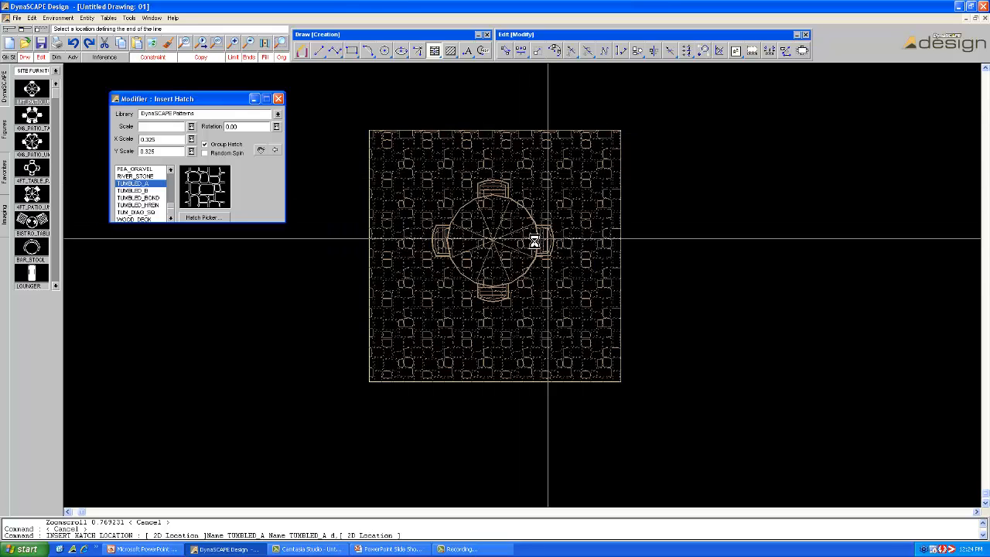
pyautogui.moveTo(466, 215)
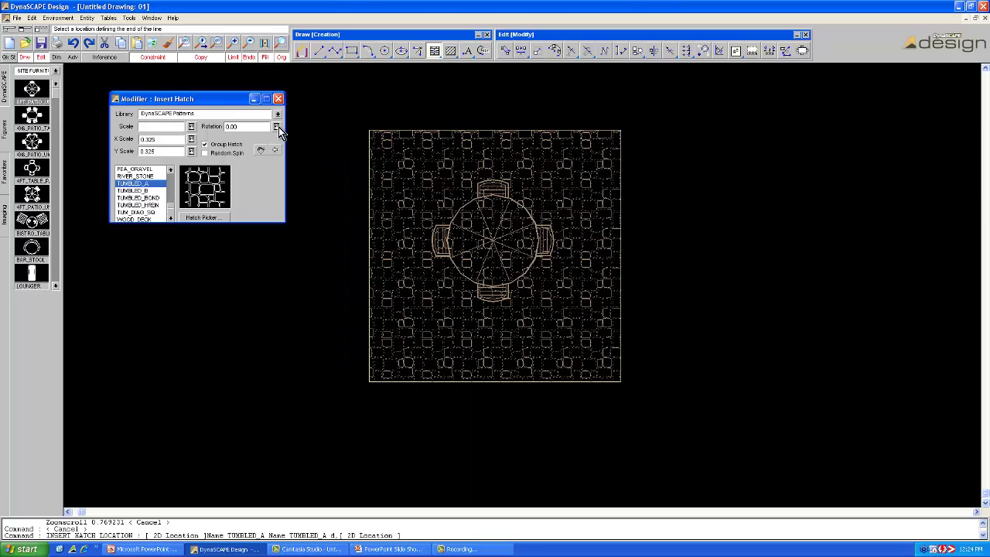
pyautogui.moveTo(452, 183)
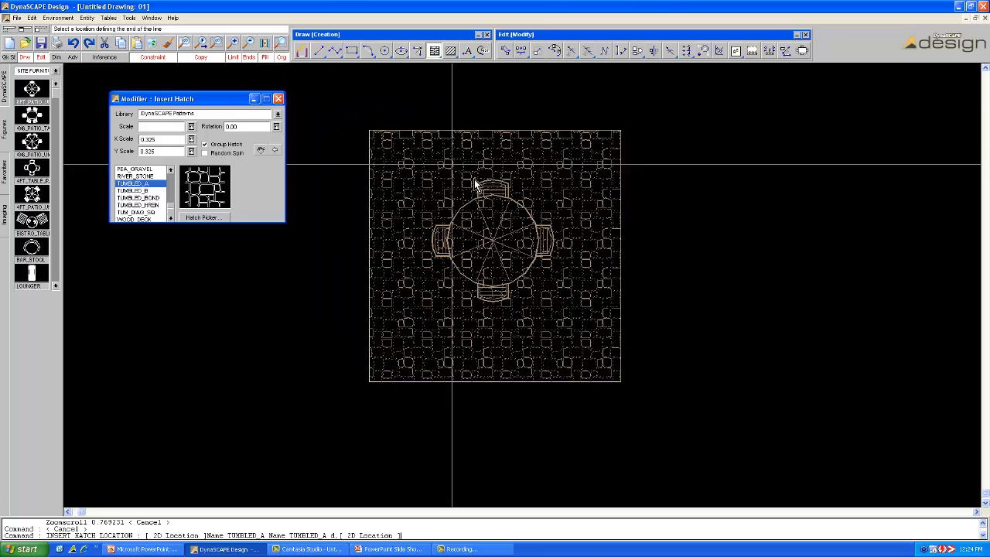
pyautogui.moveTo(474, 186)
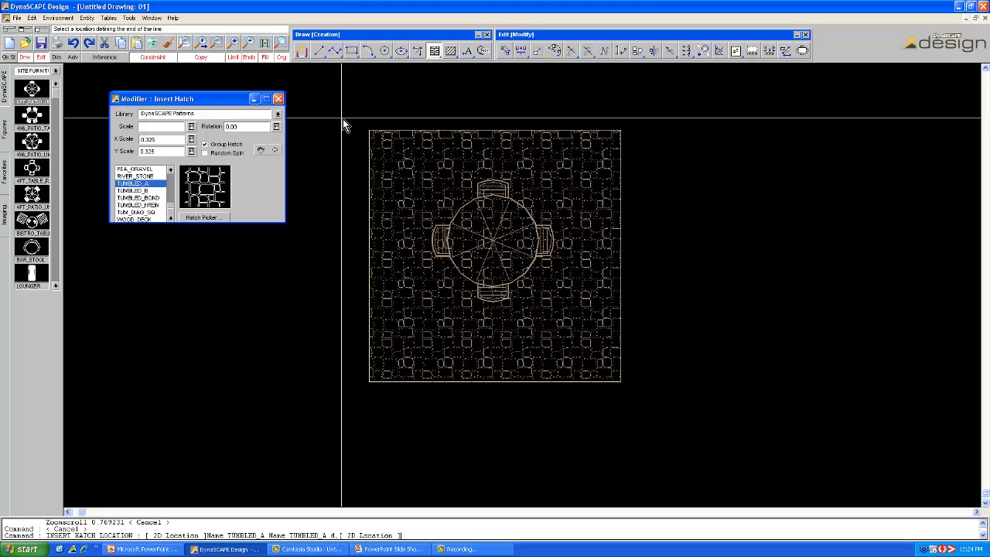
pyautogui.moveTo(267, 100)
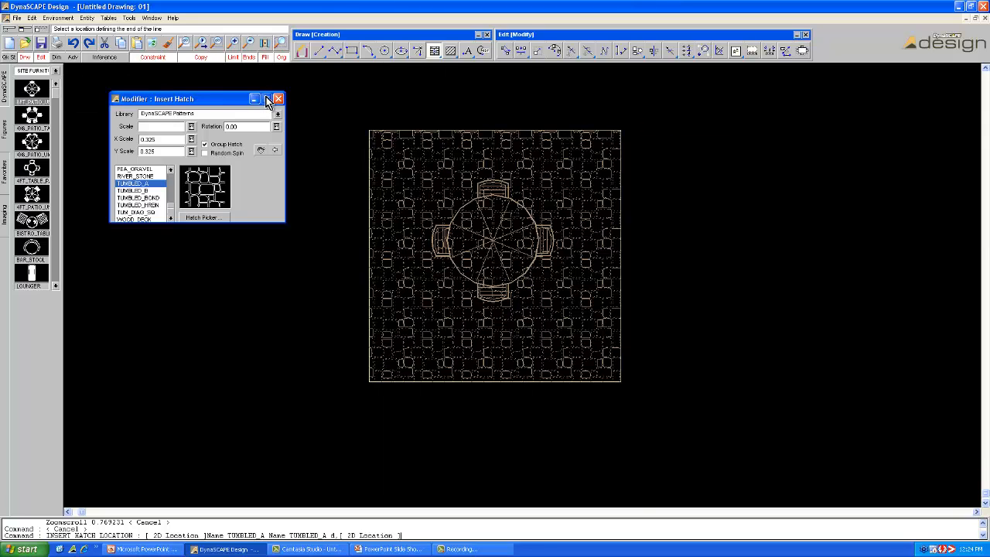
pyautogui.click(278, 98)
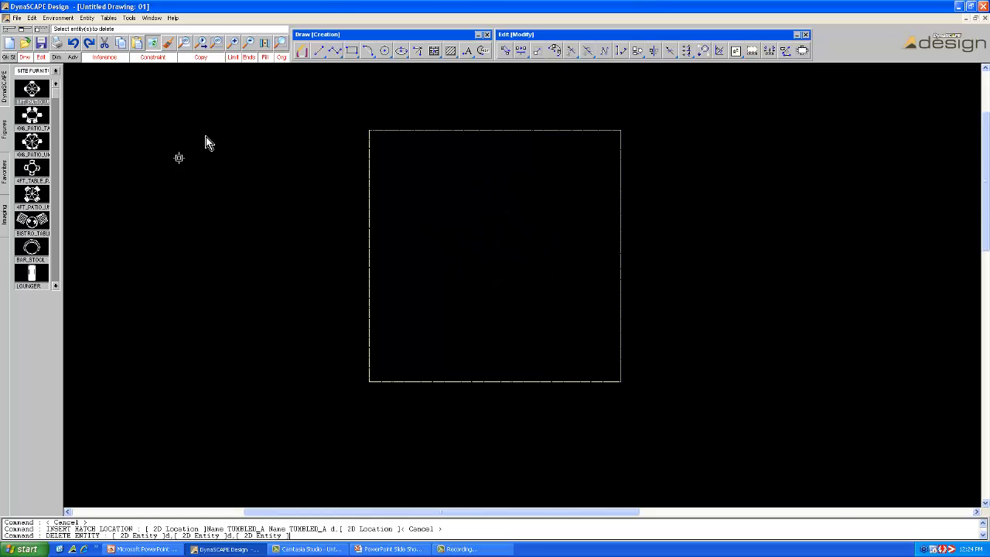
# - Place the 4FT_PATIO_UMBR umbrella in the square and generate an outline around it
pyautogui.click(418, 255)
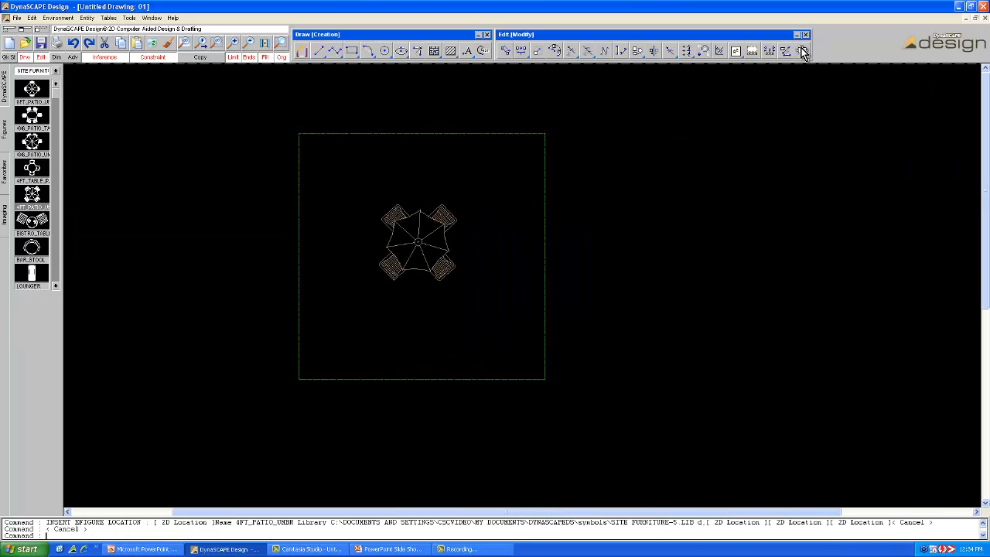
pyautogui.click(803, 51)
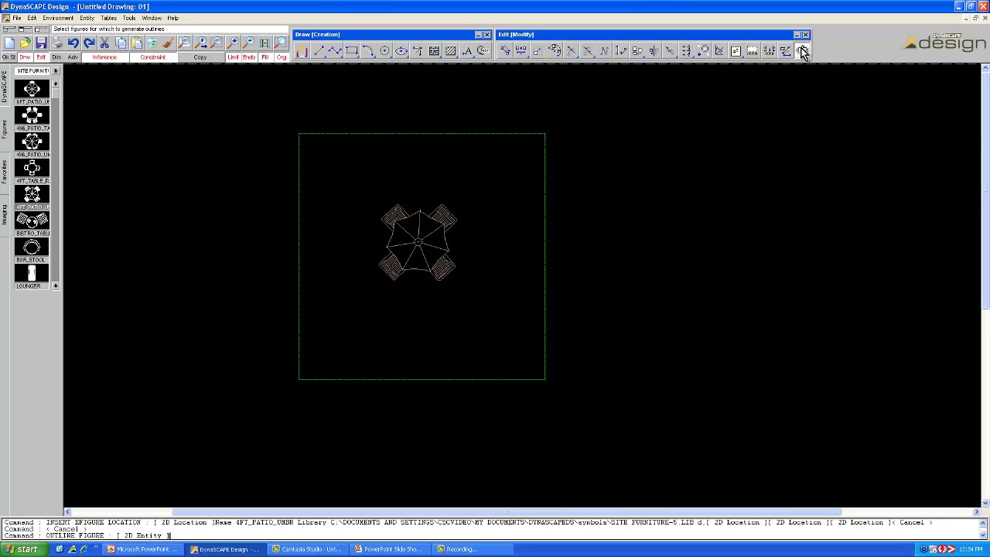
pyautogui.moveTo(416, 247)
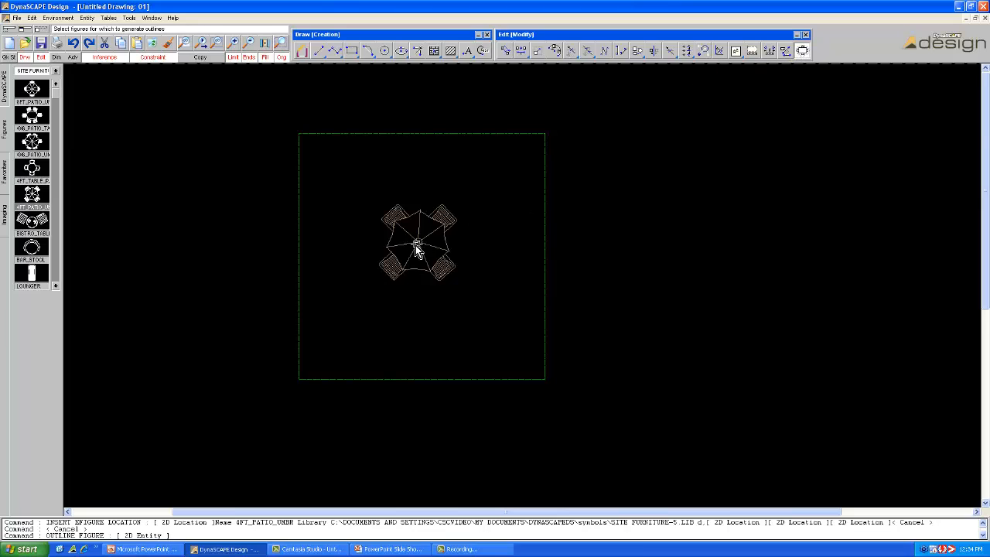
pyautogui.click(417, 244)
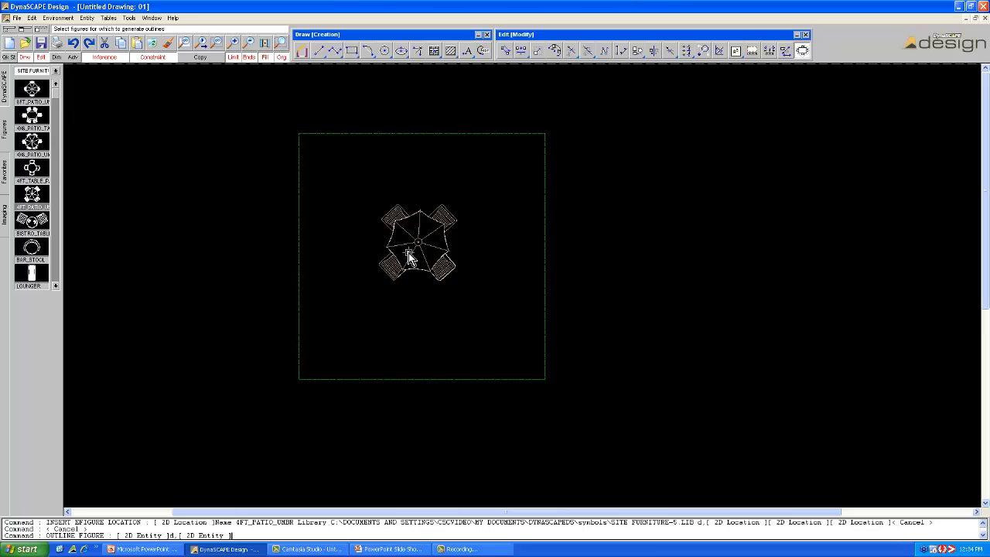
pyautogui.moveTo(227, 249)
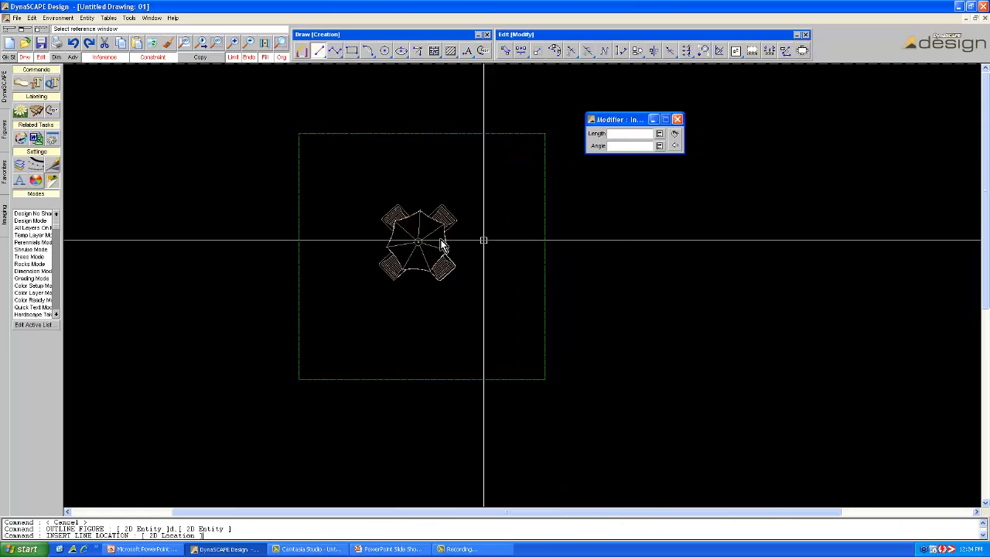
pyautogui.moveTo(276, 240)
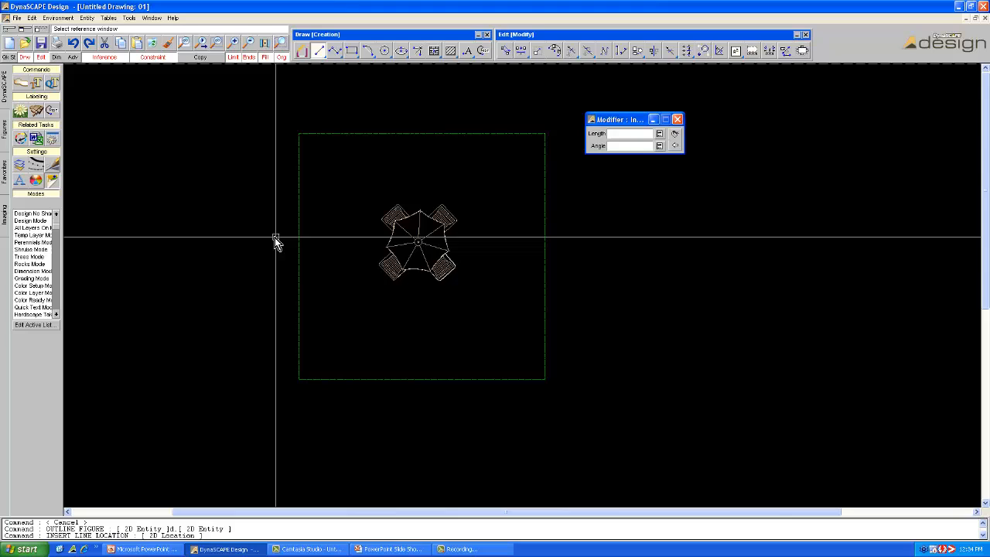
pyautogui.moveTo(257, 245)
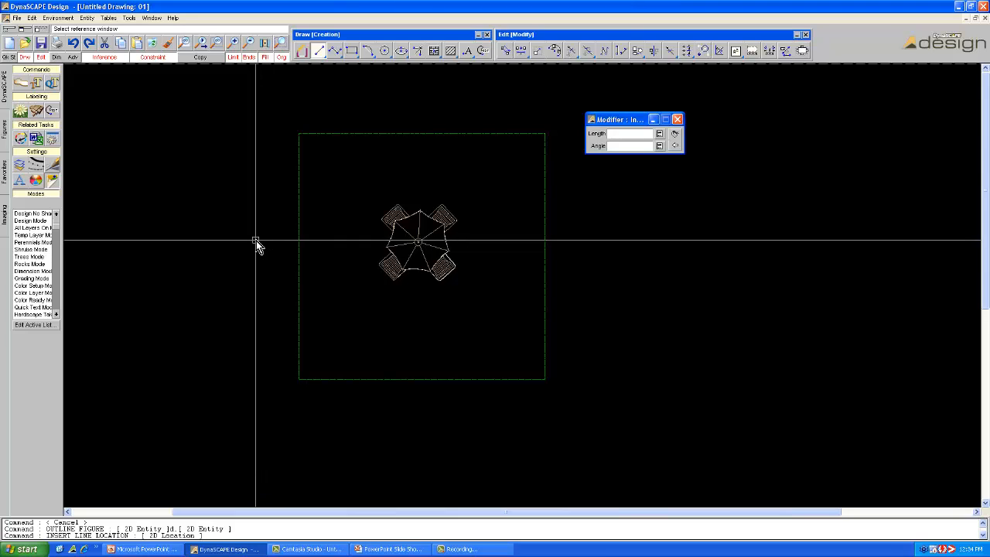
pyautogui.moveTo(265, 246)
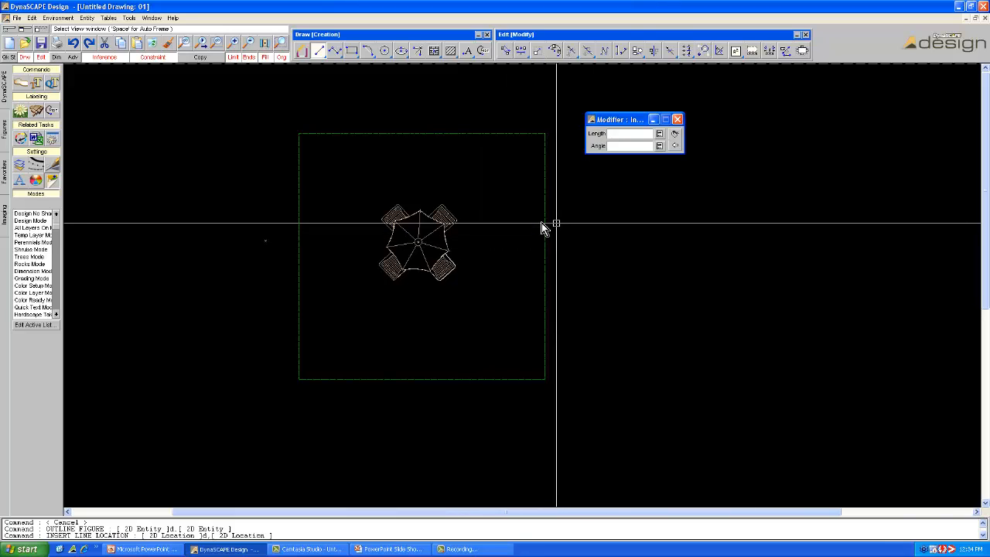
pyautogui.moveTo(592, 234)
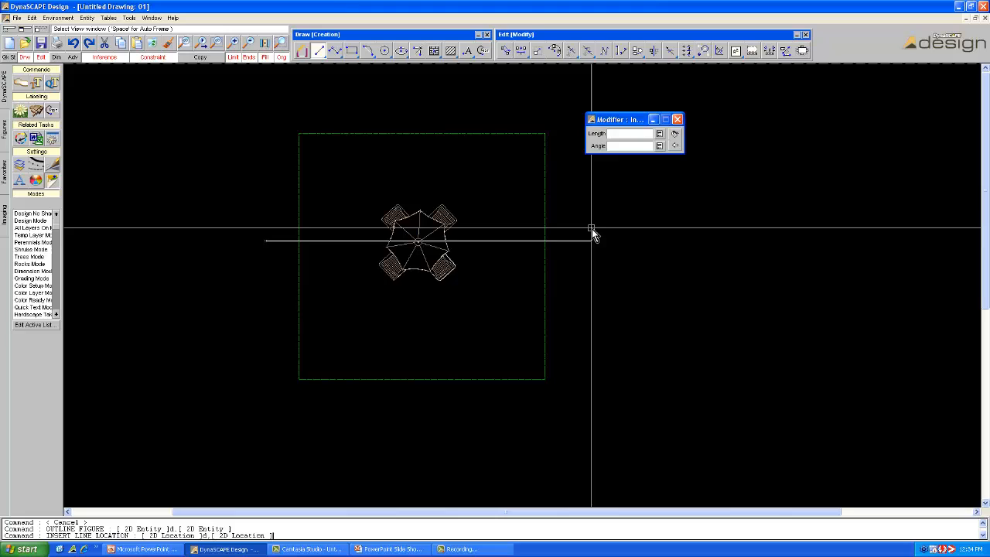
pyautogui.moveTo(586, 231)
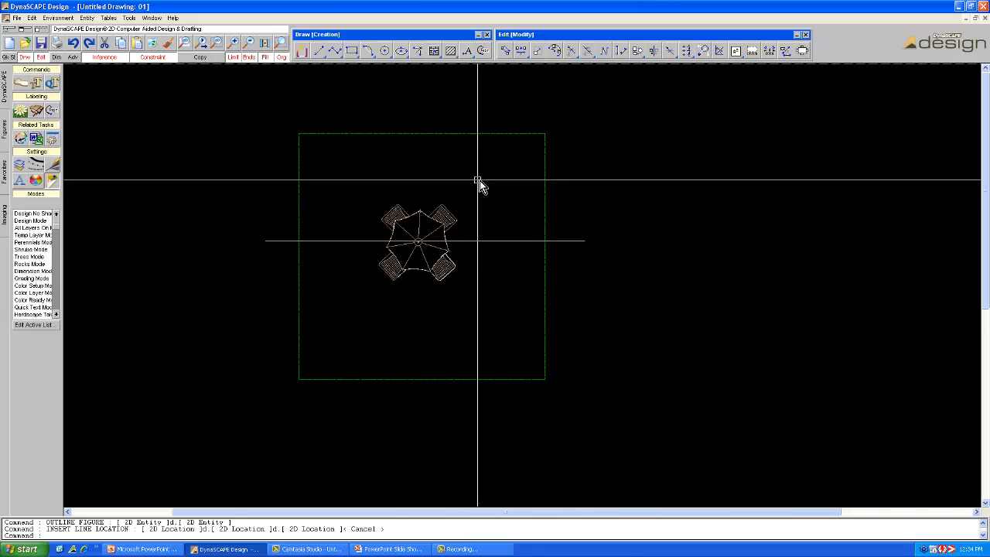
pyautogui.moveTo(365, 219)
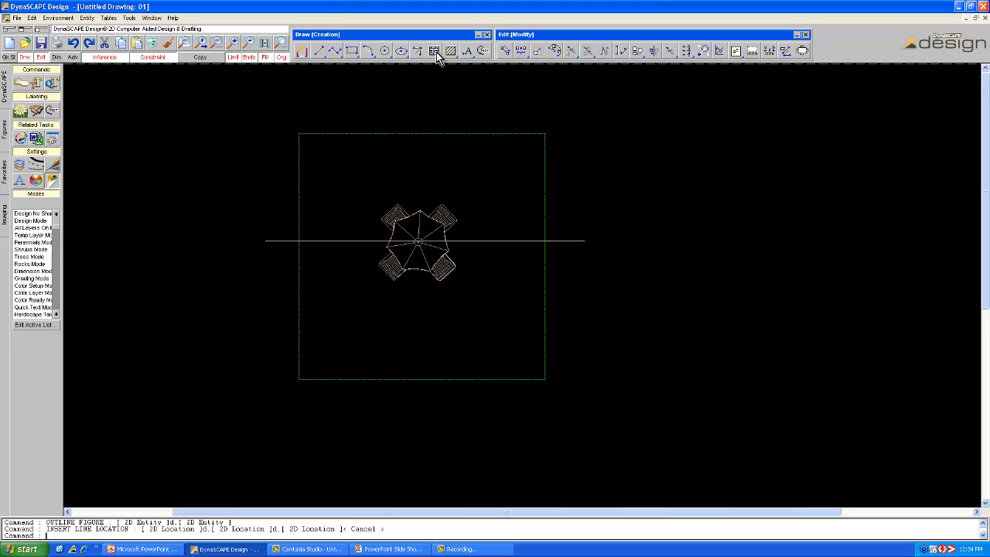
# - Hatch the square's lower half with TUMBLED_A stone, keeping the umbrella clear
pyautogui.click(435, 50)
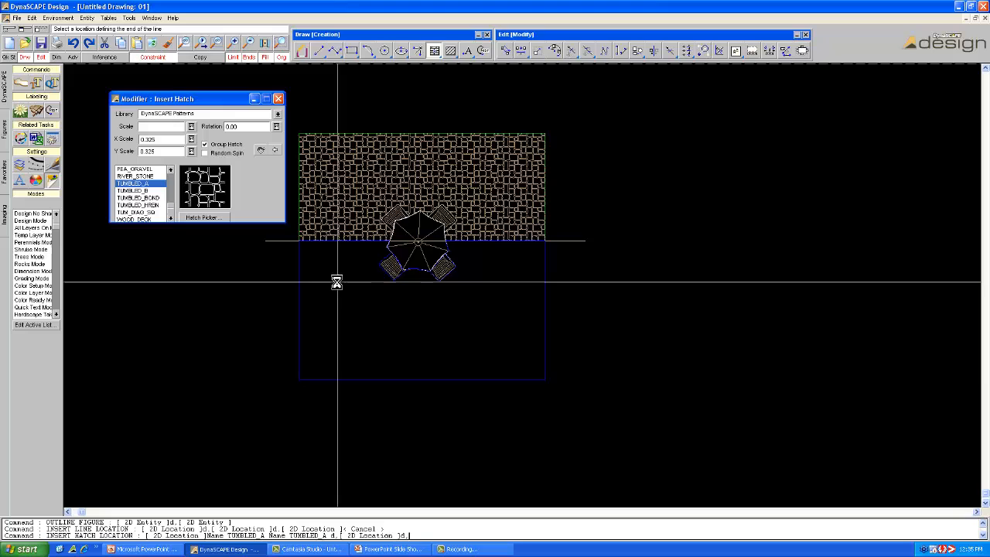
pyautogui.click(312, 284)
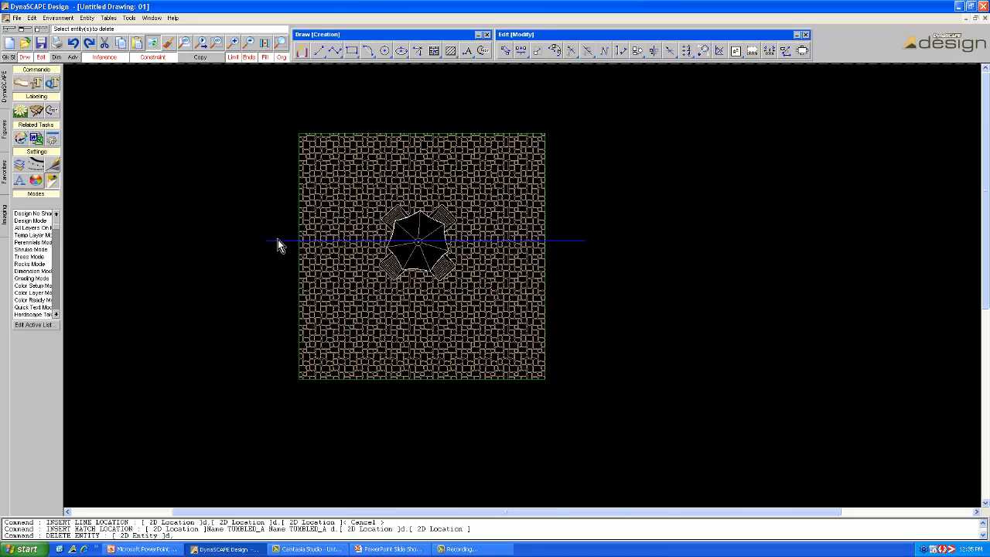
# - Scroll the view while clearing the patio square's contents
pyautogui.scroll(-3)
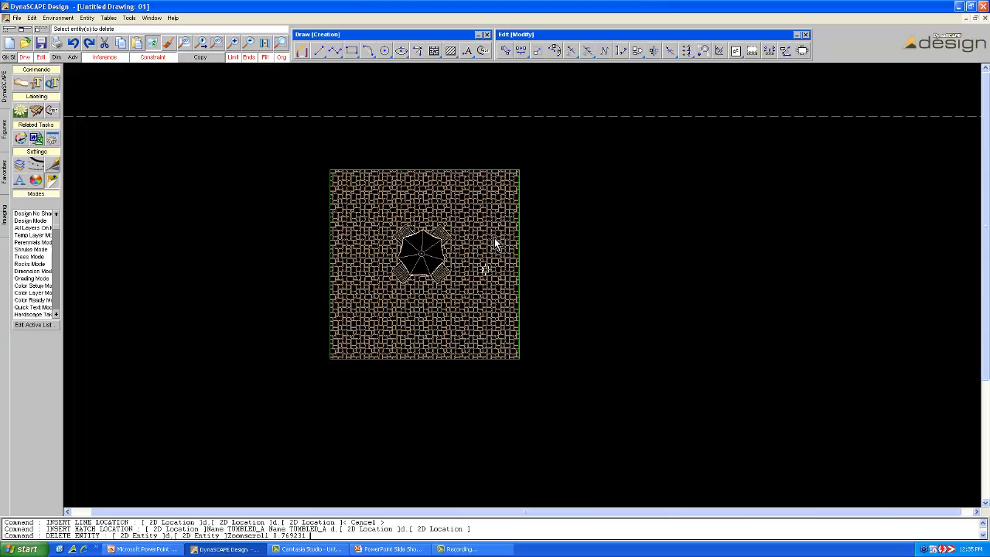
pyautogui.moveTo(410, 246)
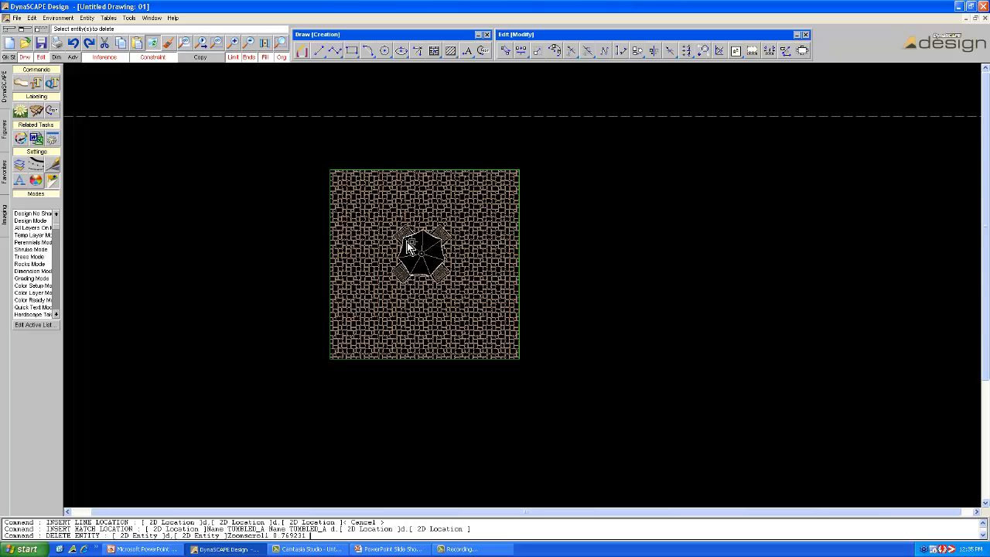
pyautogui.moveTo(434, 247)
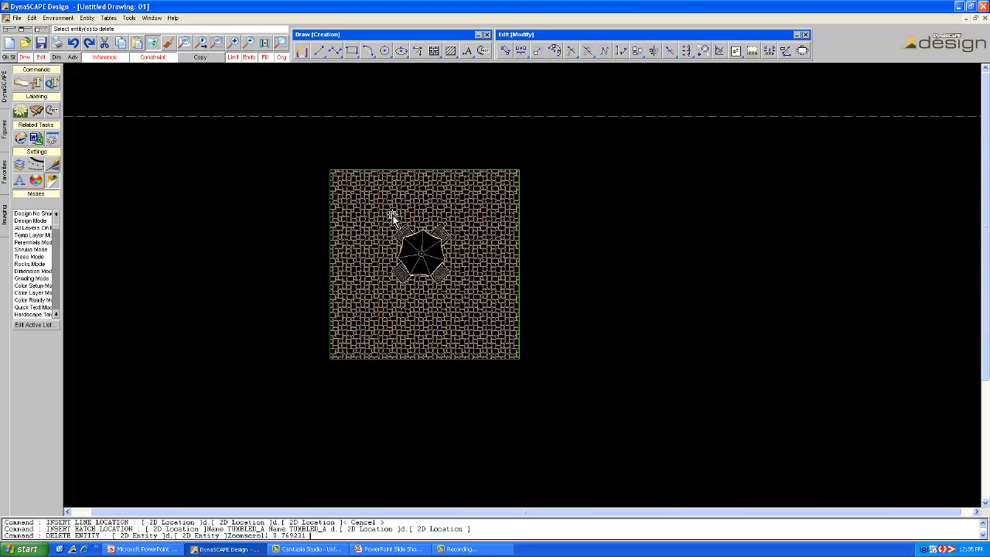
pyautogui.moveTo(425, 193)
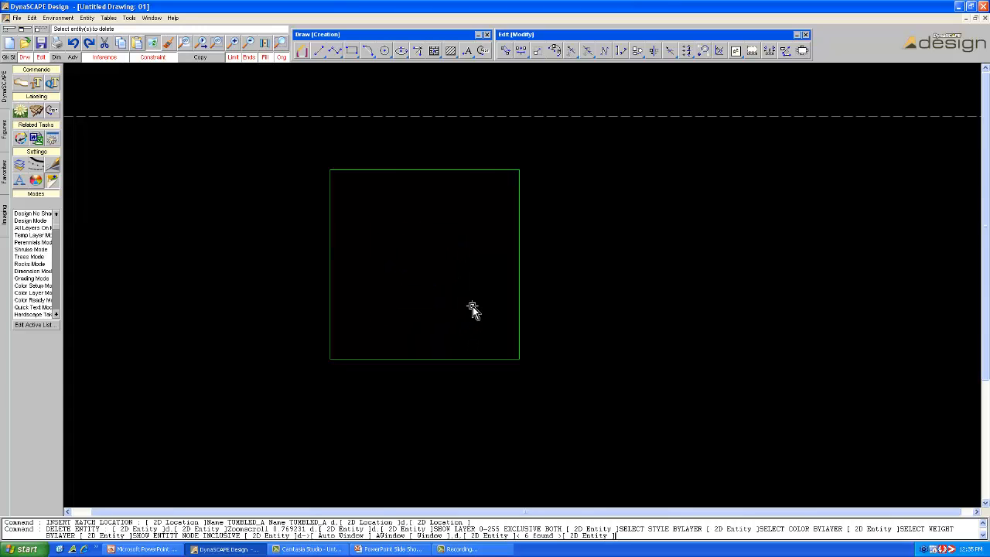
pyautogui.moveTo(83, 210)
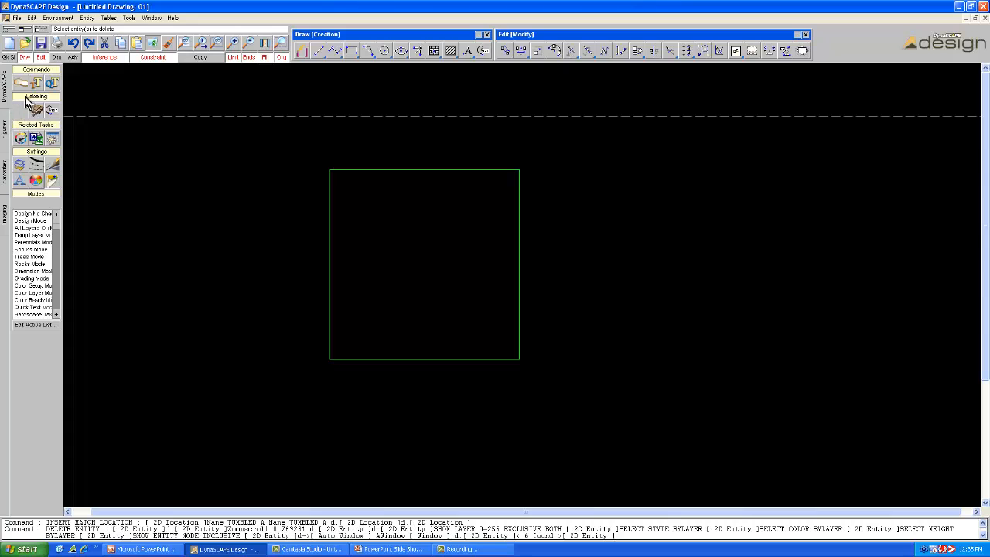
pyautogui.moveTo(6, 137)
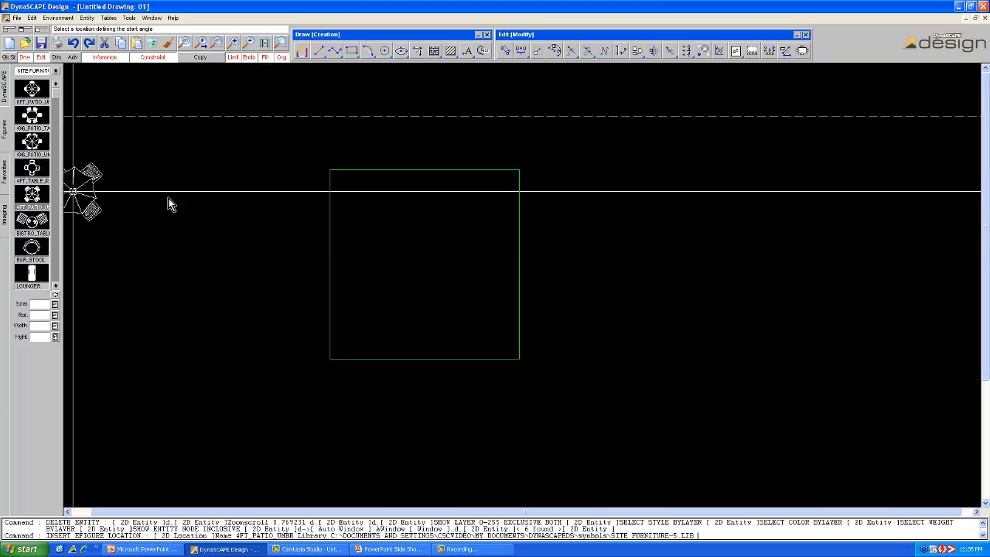
# - Place the patio umbrella at the square's centre and generate its outline
pyautogui.click(470, 203)
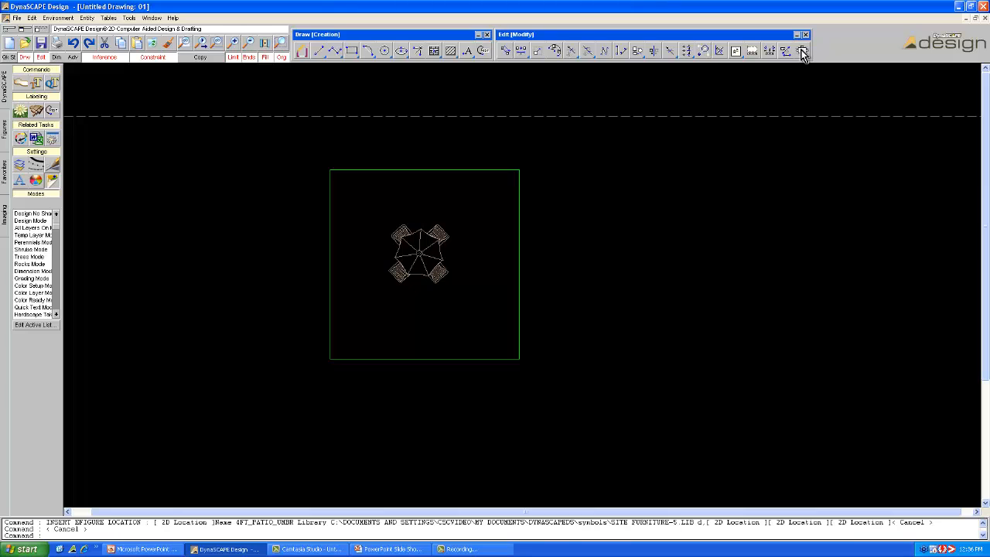
pyautogui.click(802, 51)
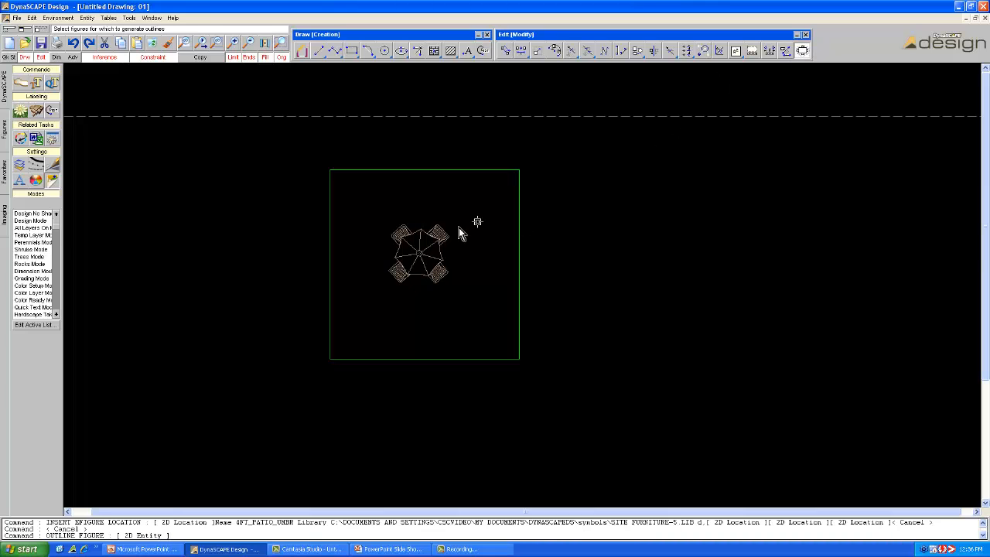
pyautogui.click(402, 241)
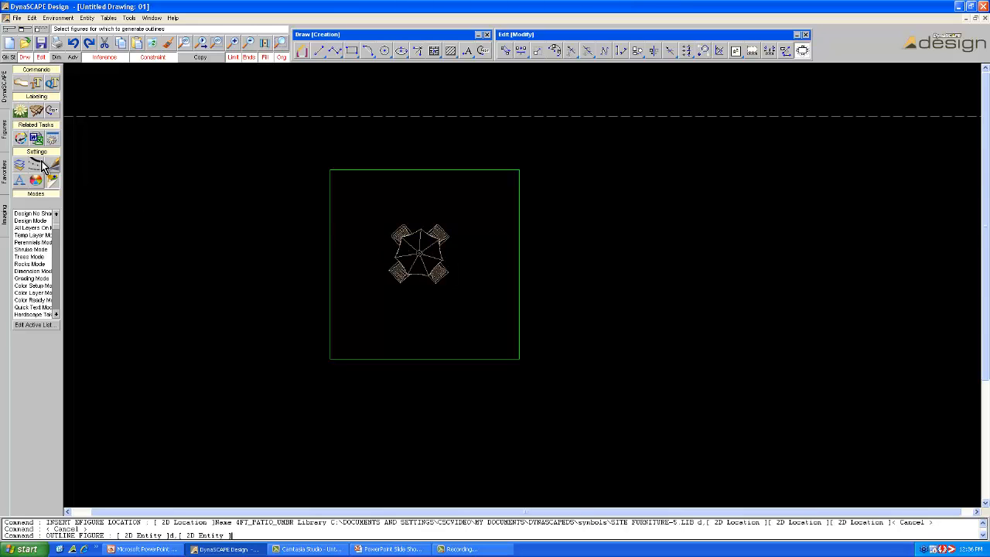
pyautogui.click(319, 51)
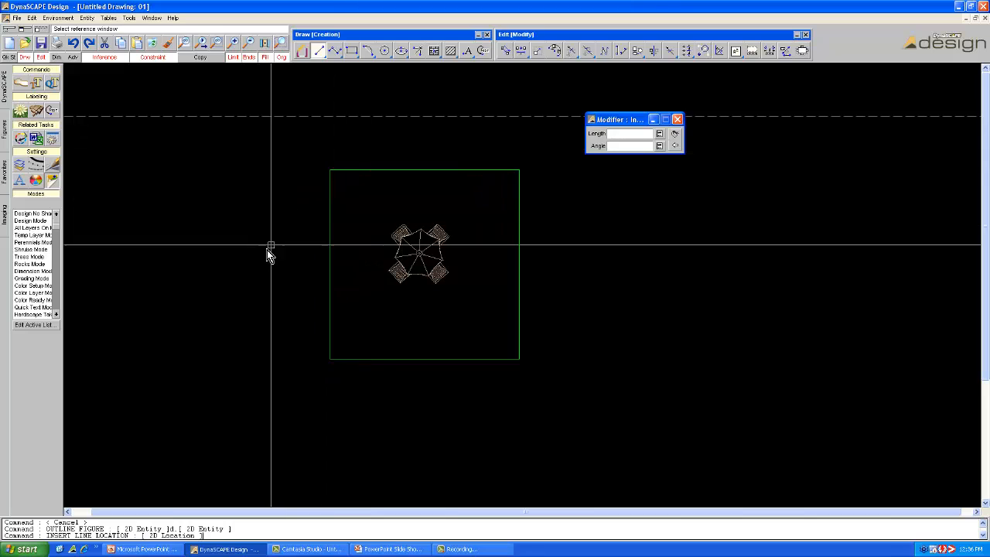
pyautogui.moveTo(277, 255)
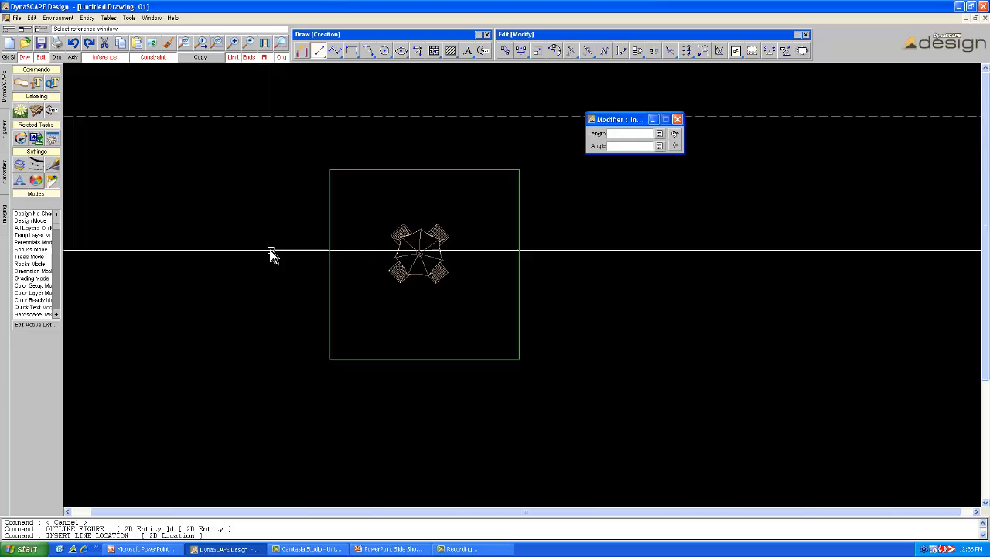
pyautogui.moveTo(387, 151)
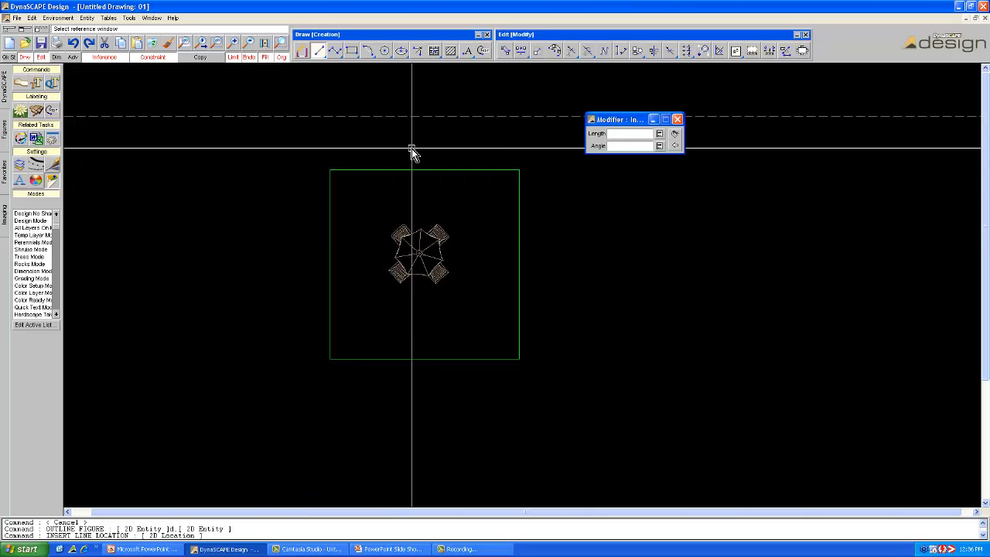
pyautogui.moveTo(292, 196)
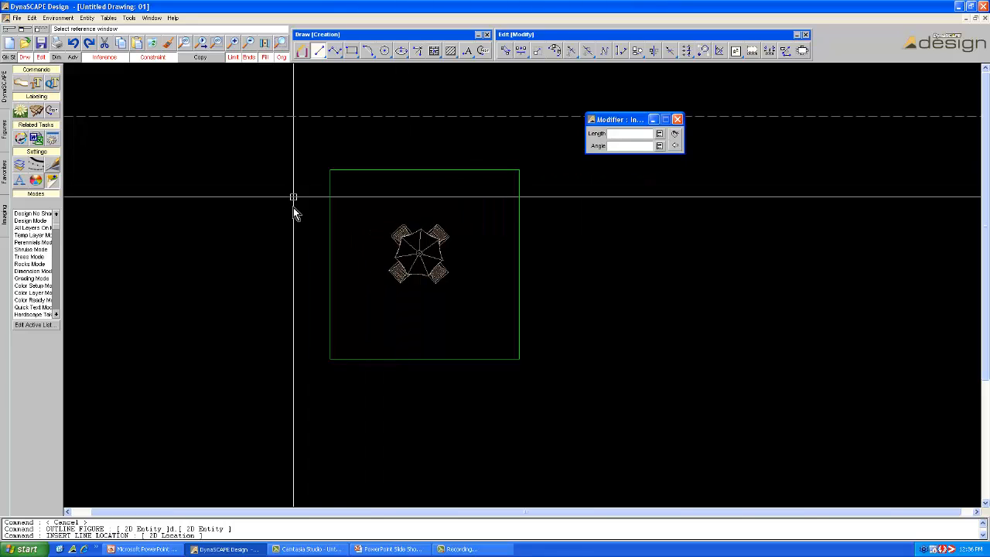
pyautogui.moveTo(277, 249)
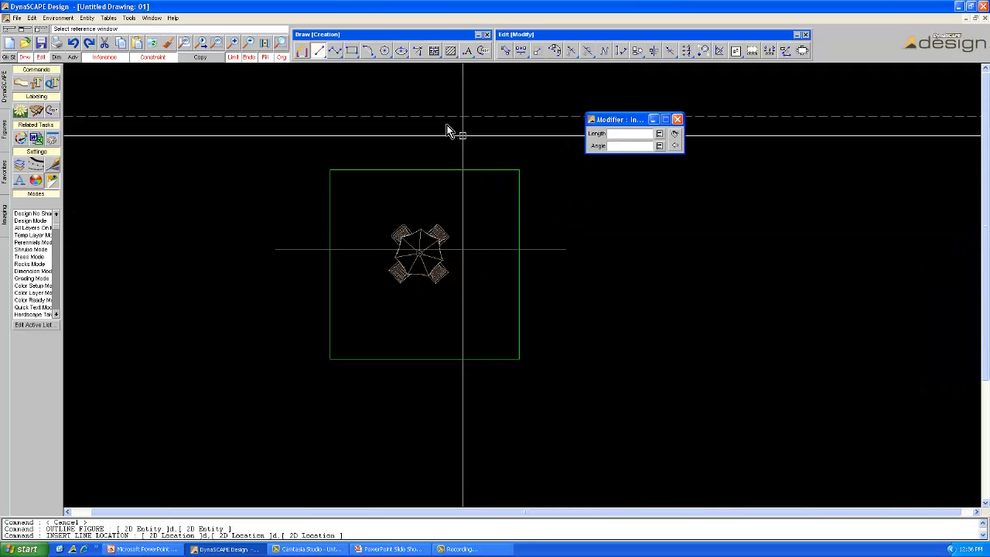
# - Start the hatch fill for the square's halves
pyautogui.click(435, 50)
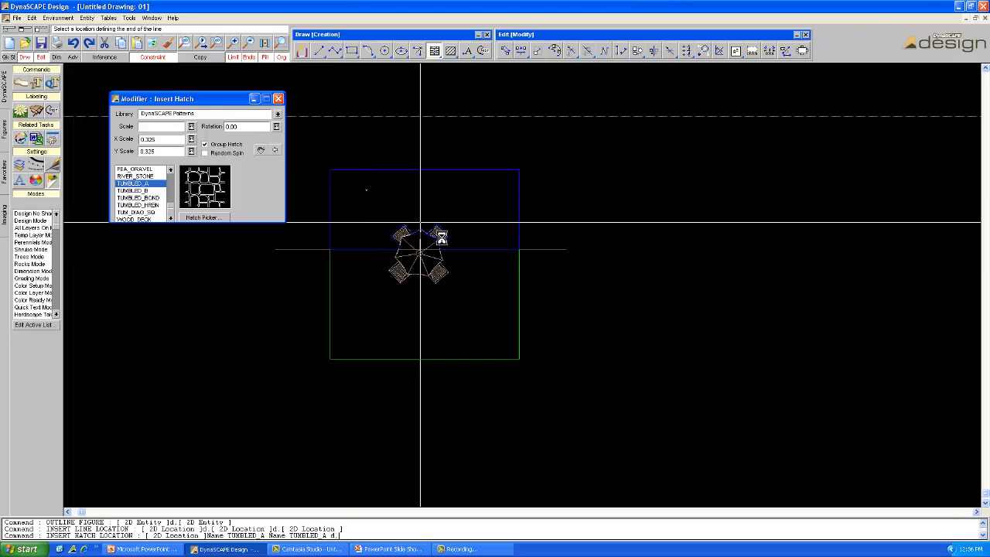
# - Fill the top and bottom halves of the square with TUMBLED_A hatch, then close the dialog
pyautogui.click(440, 237)
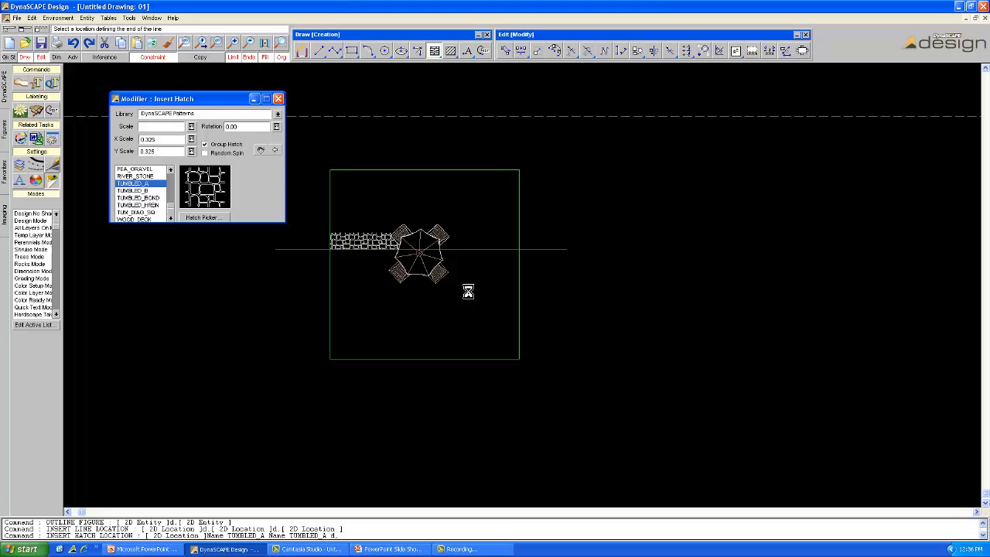
pyautogui.click(472, 304)
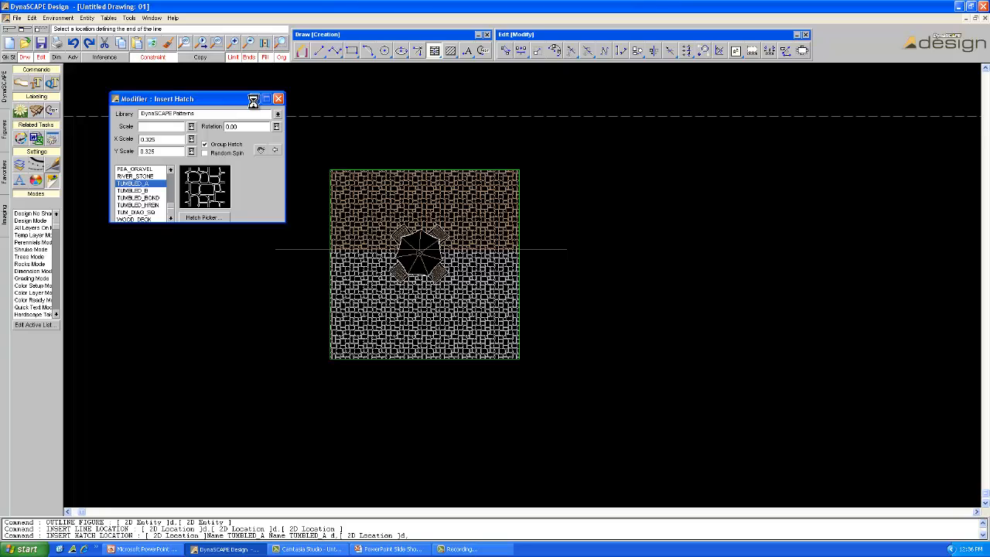
pyautogui.click(277, 98)
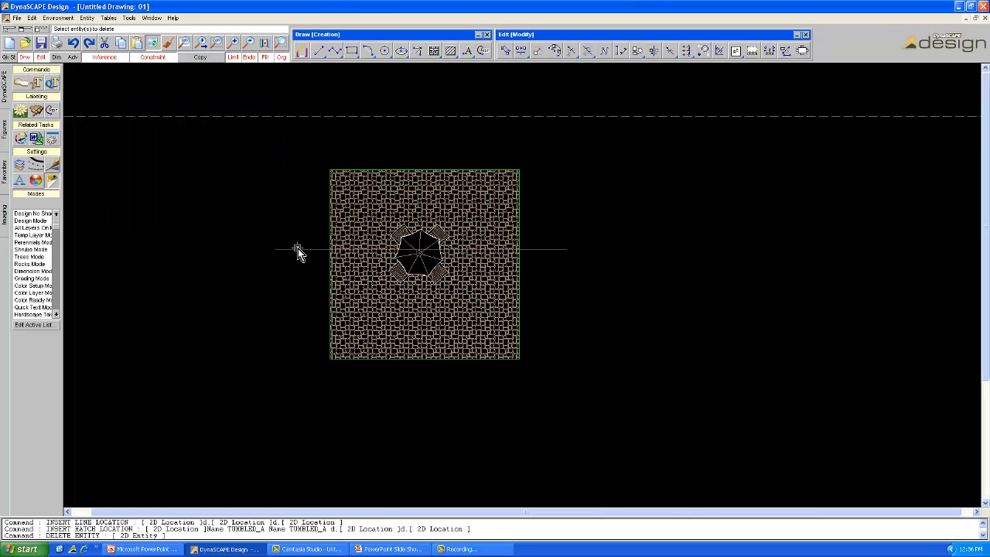
# - Zoom out to review the hatched patio after removing the split line
pyautogui.scroll(-3)
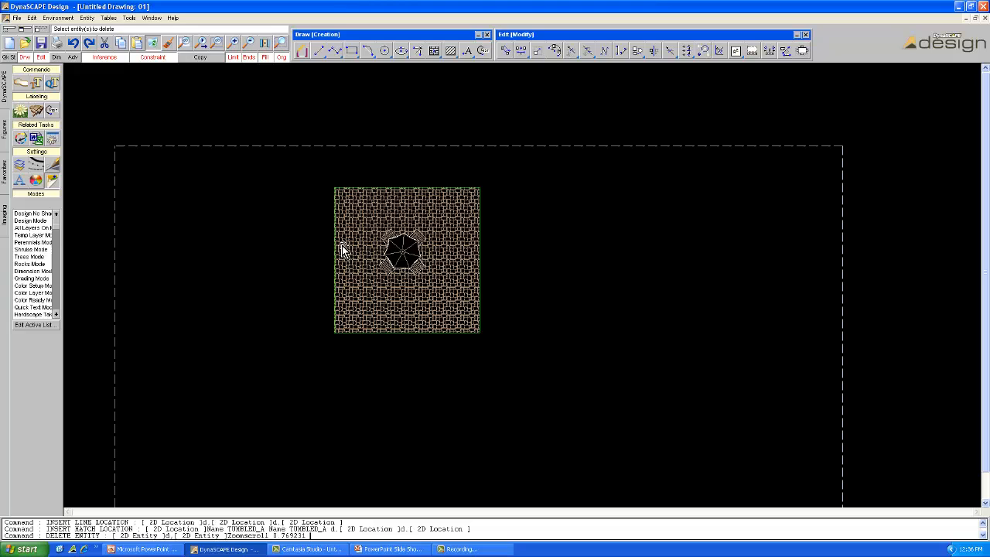
pyautogui.moveTo(288, 236)
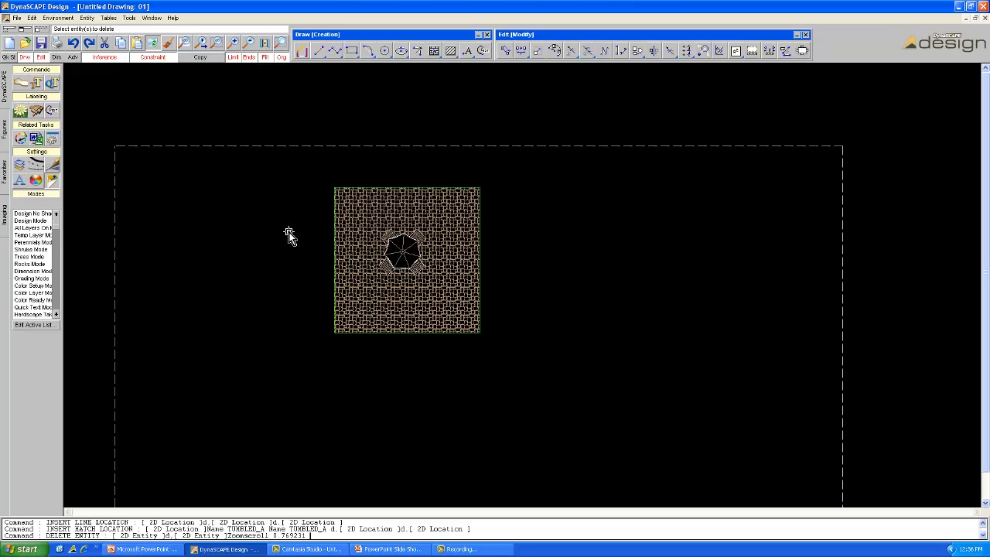
pyautogui.moveTo(306, 203)
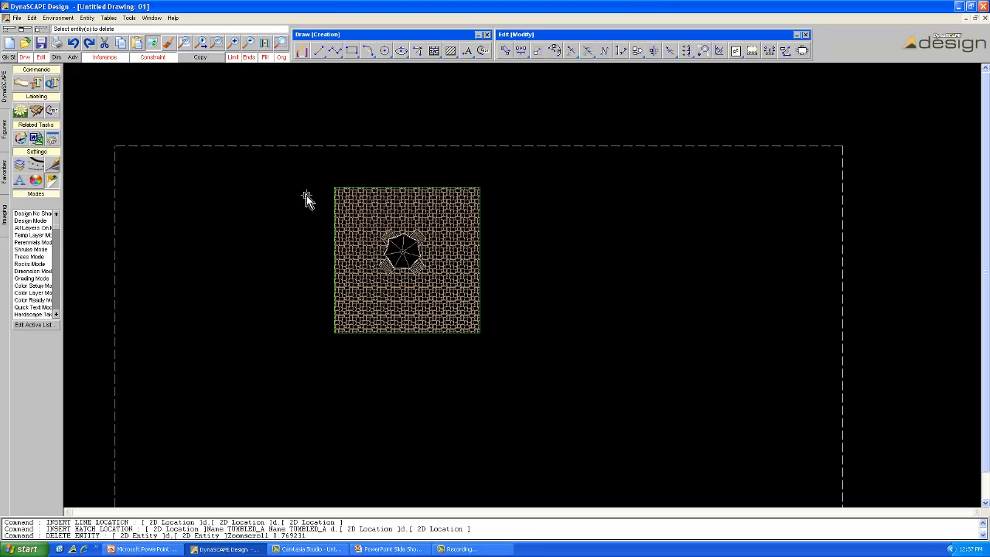
pyautogui.moveTo(282, 160)
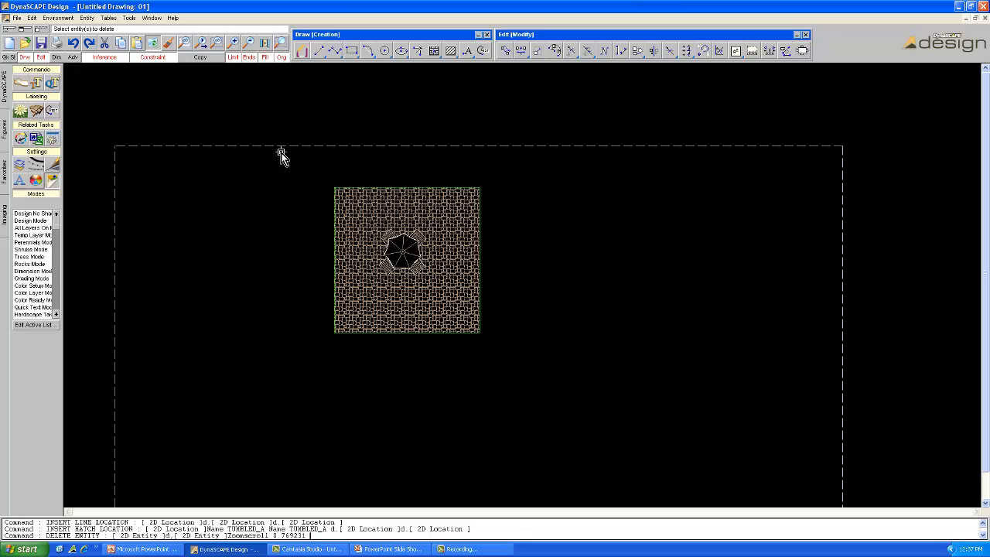
pyautogui.moveTo(312, 180)
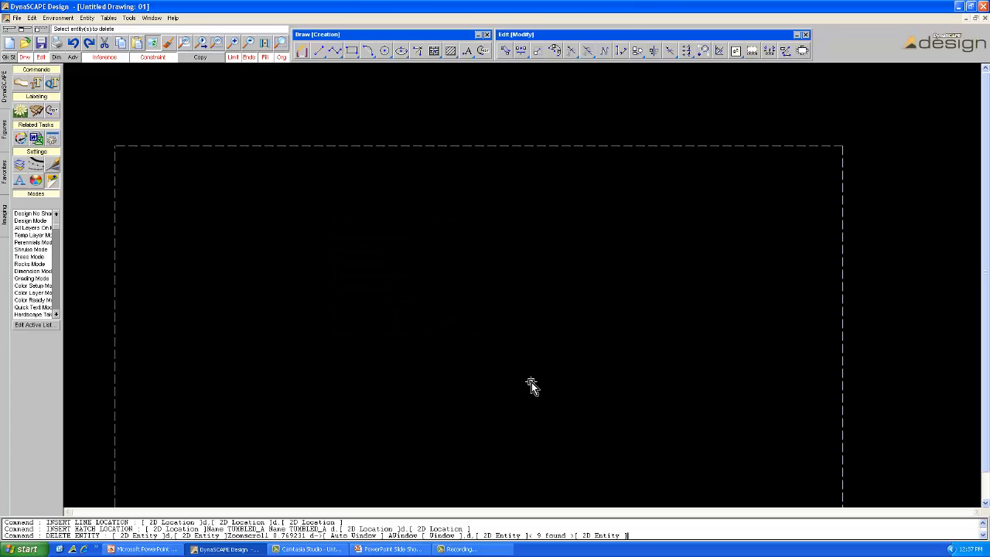
pyautogui.moveTo(485, 382)
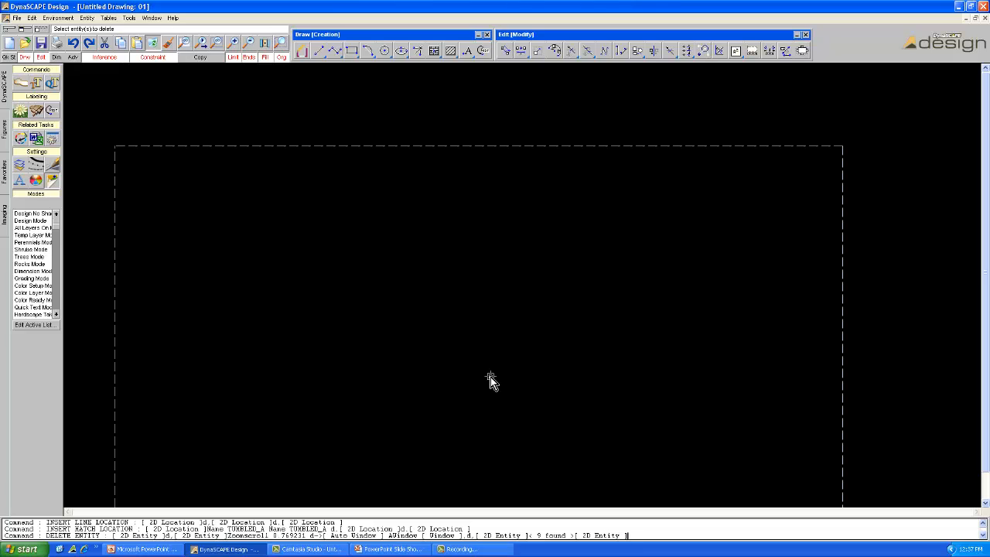
pyautogui.moveTo(423, 408)
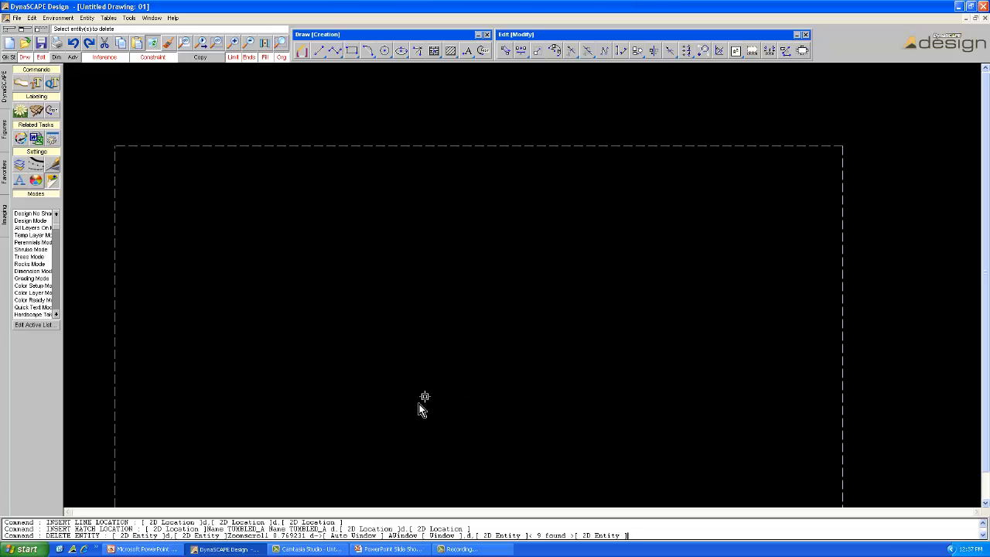